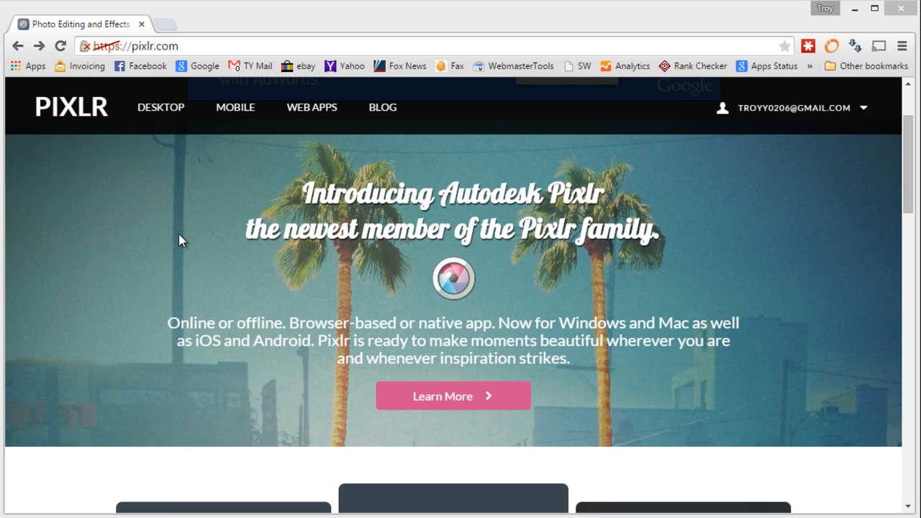
mouse_move(185, 240)
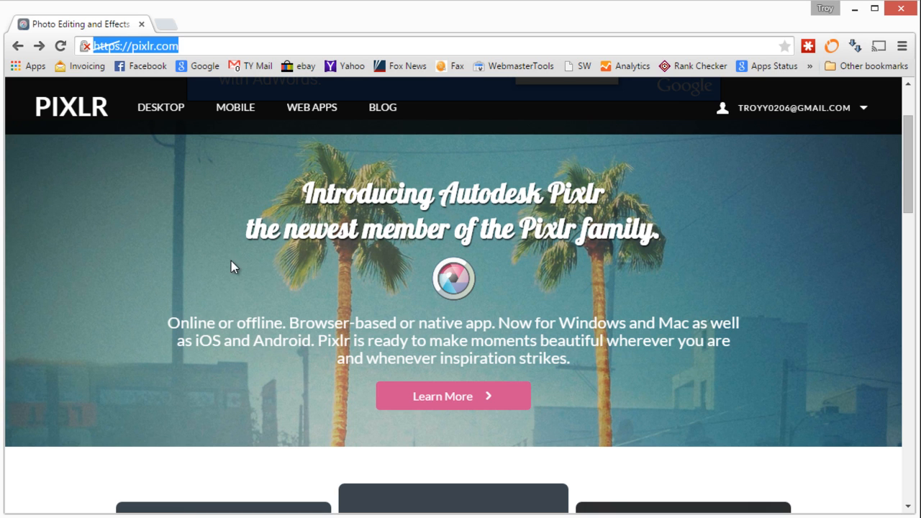
mouse_move(231, 286)
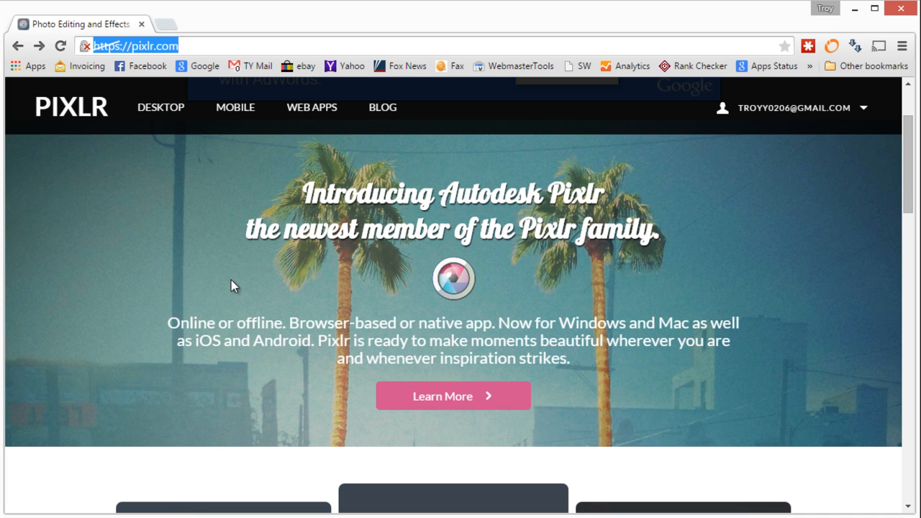
- Scroll down pixlr.com to the Pixlr Editor card and launch its web app
scroll(down, 3)
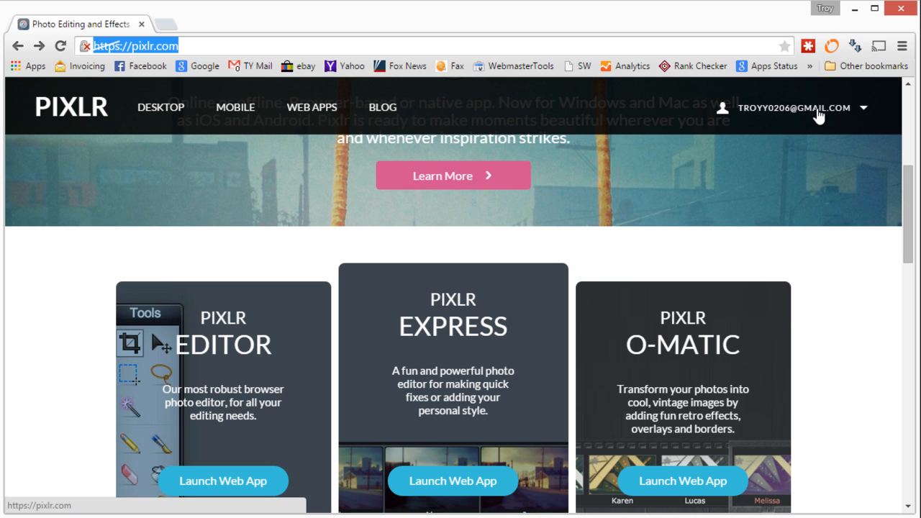
scroll(down, 3)
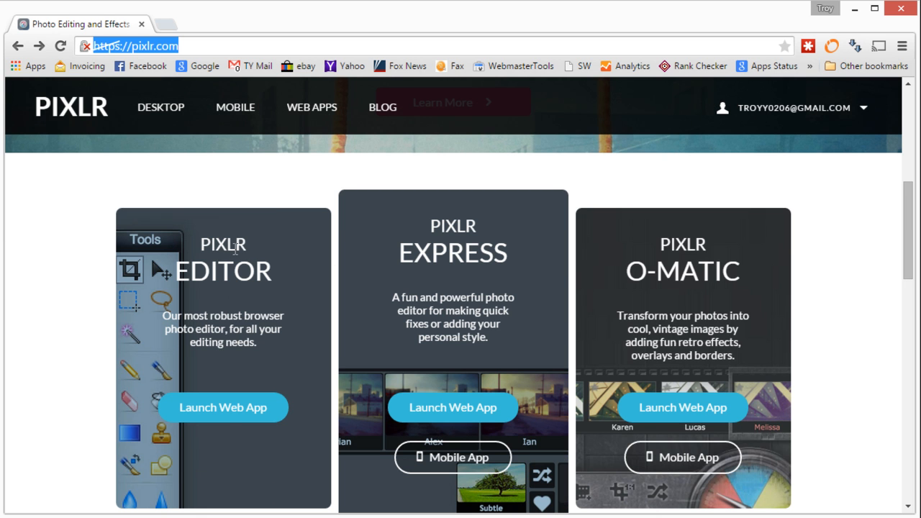
click(223, 407)
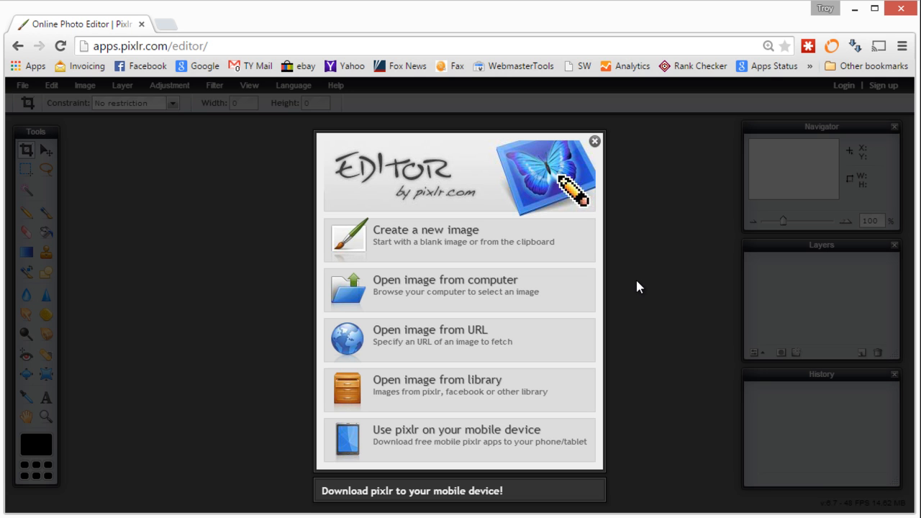
- Open IMG_5356.JPG, the black Worlds #1 Grandma mug photo, from the computer
click(459, 286)
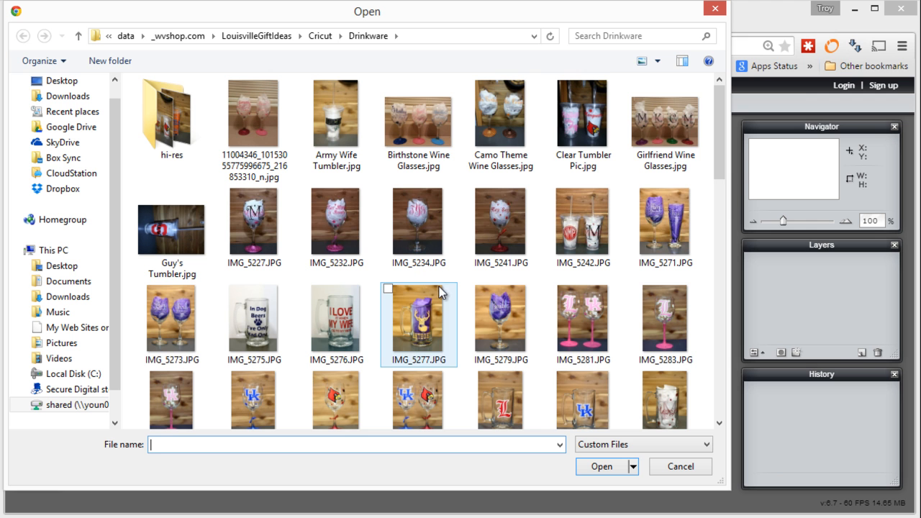
scroll(down, 3)
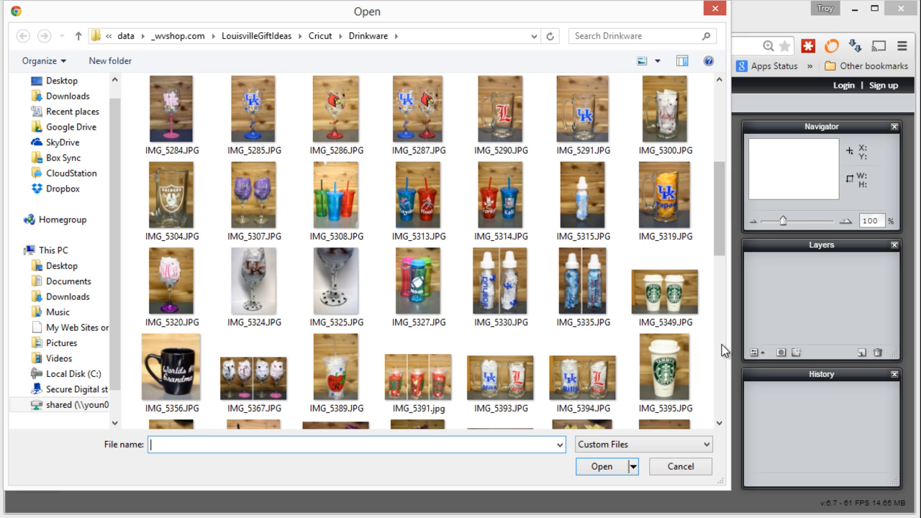
click(171, 371)
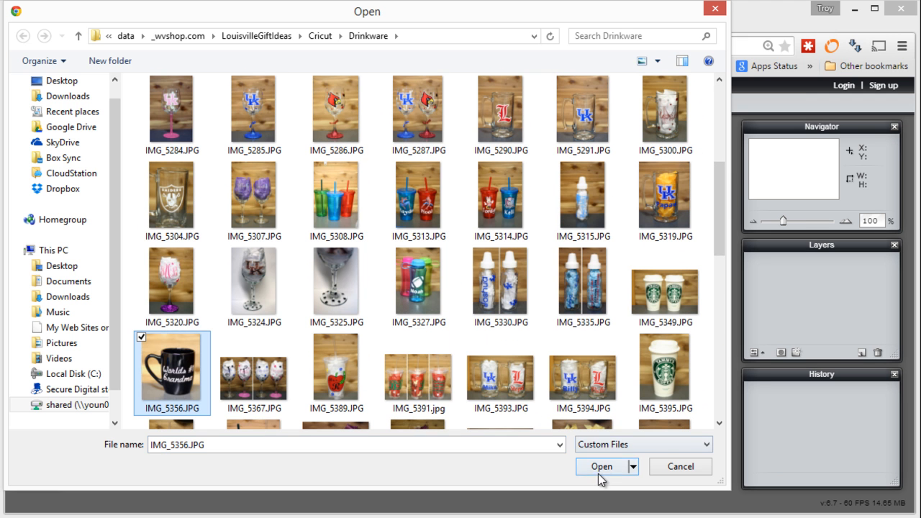
click(602, 466)
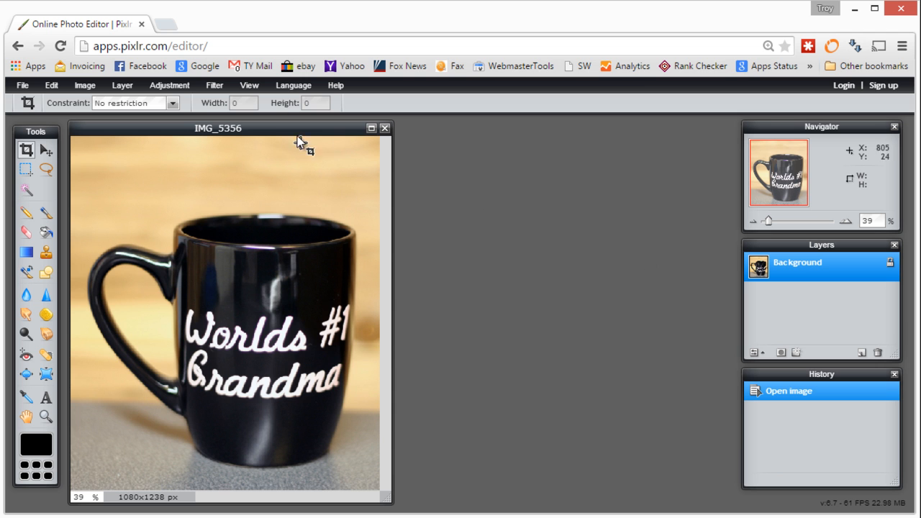
drag(218, 128, 259, 128)
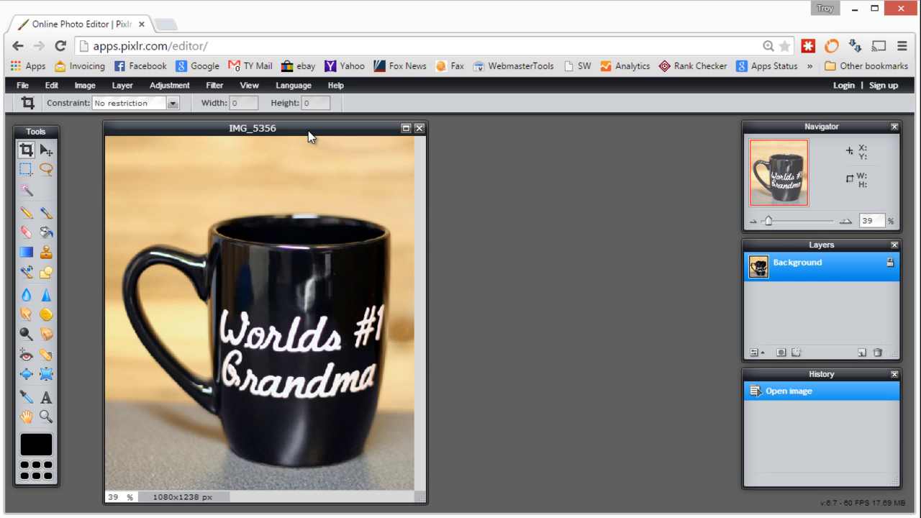
mouse_move(213, 85)
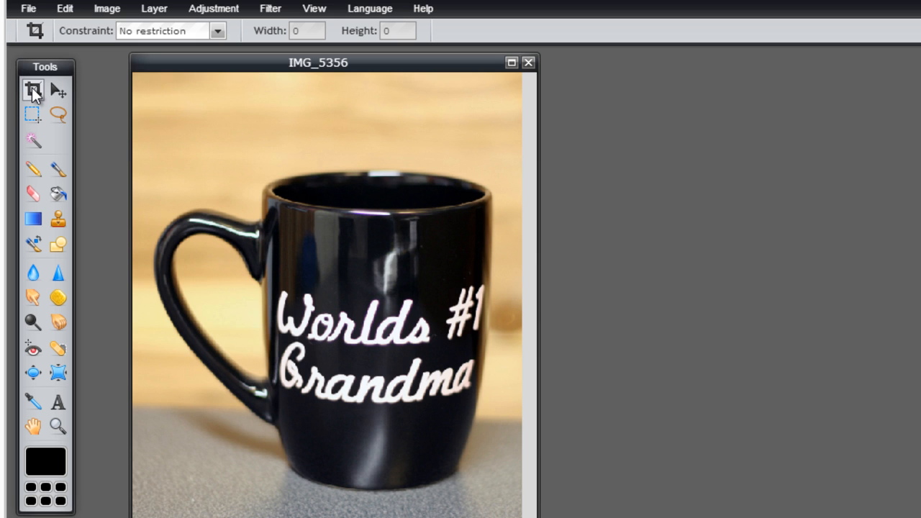
mouse_move(33, 89)
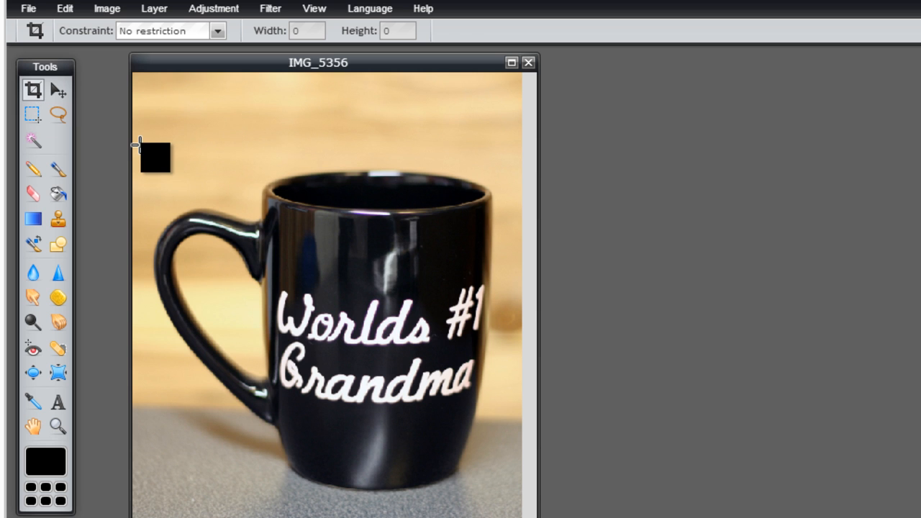
drag(140, 143, 371, 425)
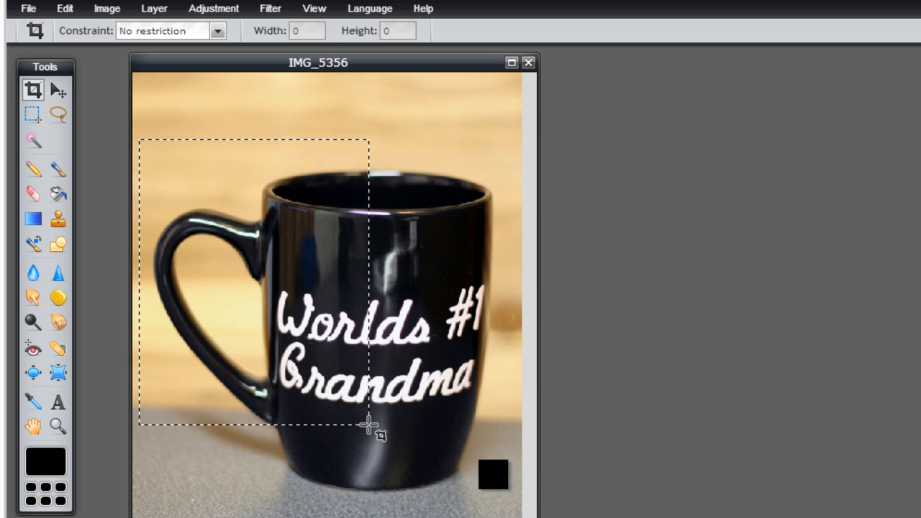
drag(369, 424, 503, 496)
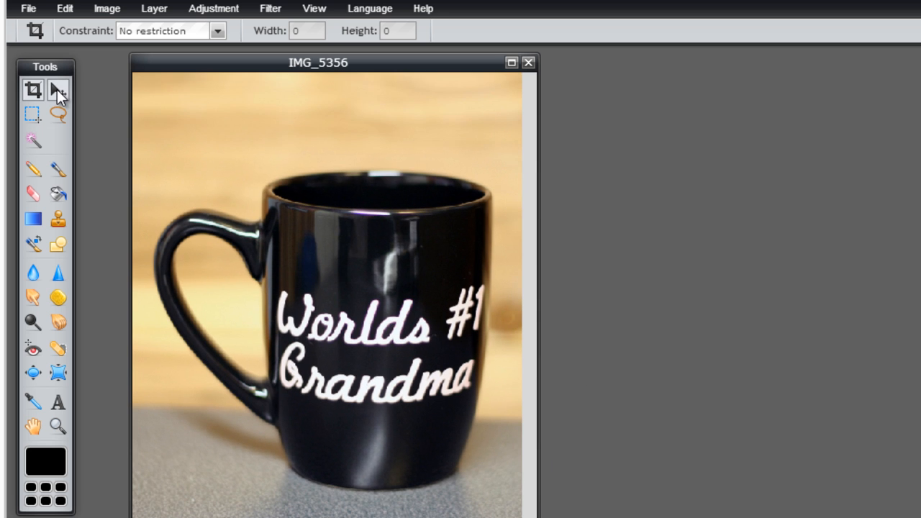
- Switch from the Move tool to the rectangular Marquee selection tool
click(58, 90)
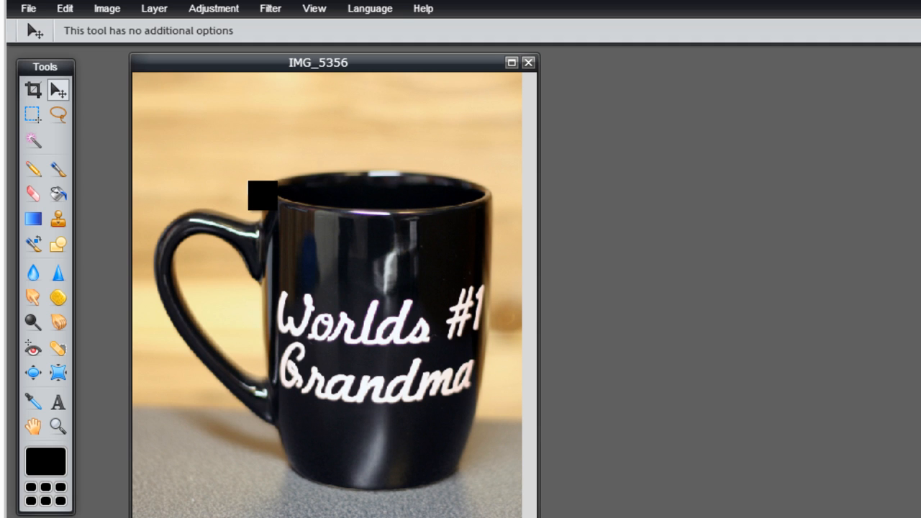
click(32, 113)
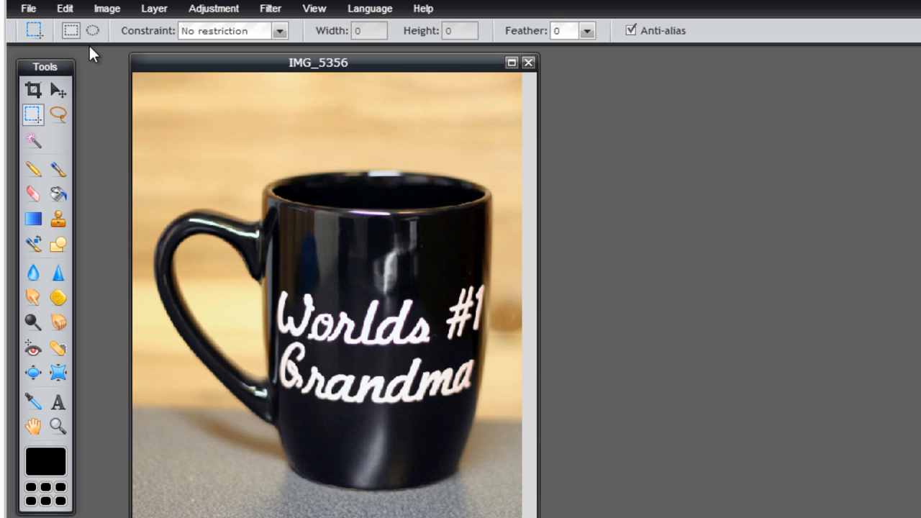
- Marquee-select the whole Worlds #1 Grandma lettering, copy it, then clear the selection
click(92, 30)
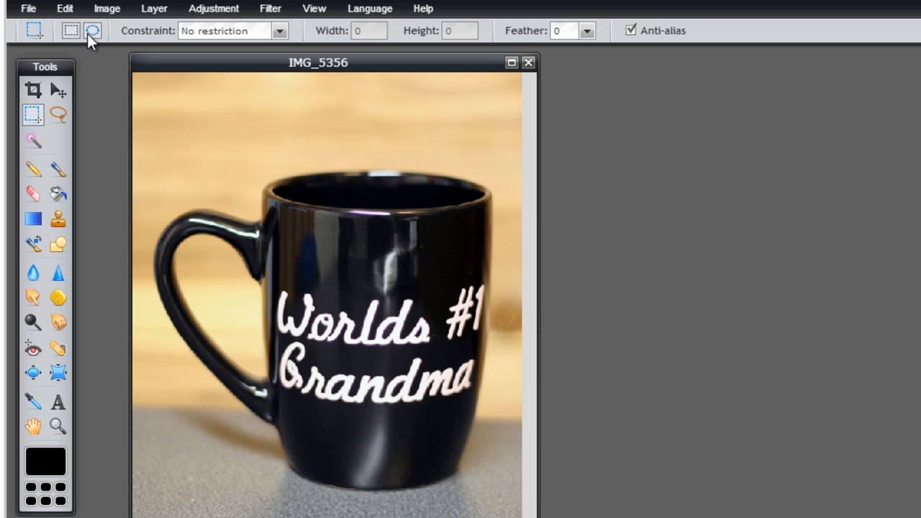
mouse_move(91, 30)
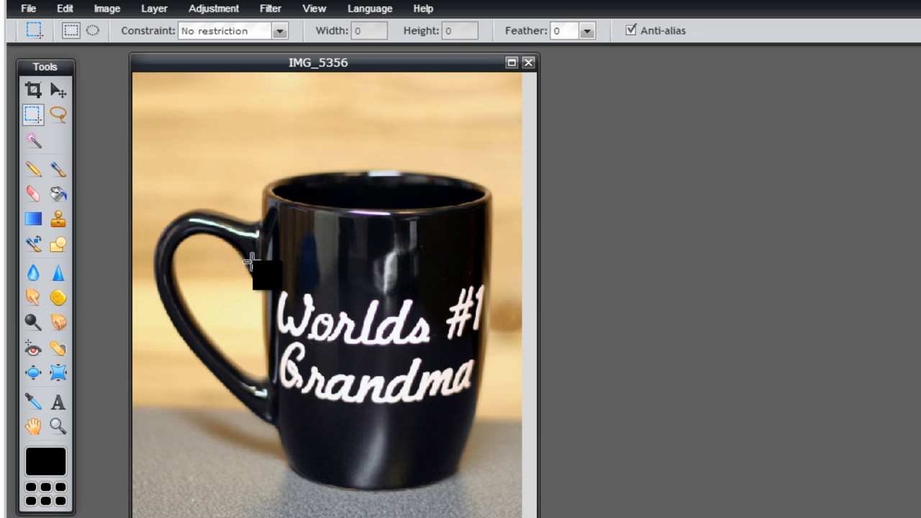
drag(251, 263, 345, 338)
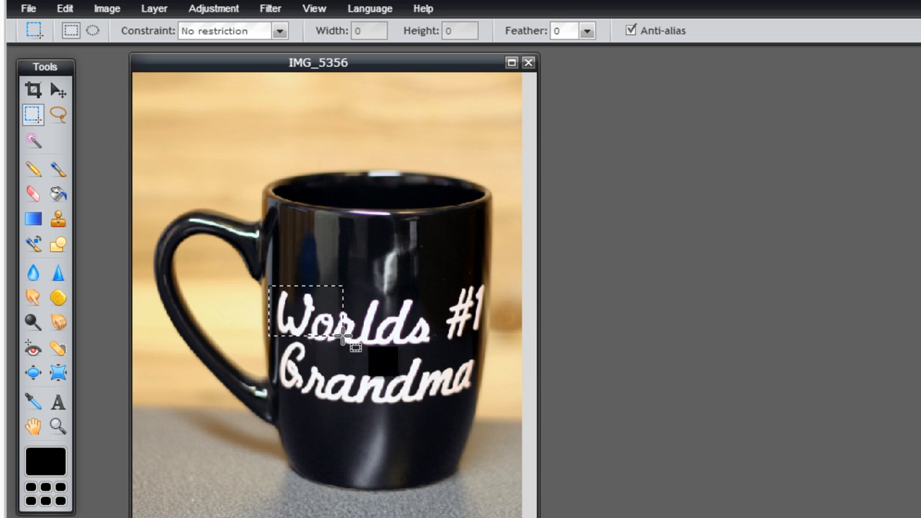
drag(344, 344, 493, 401)
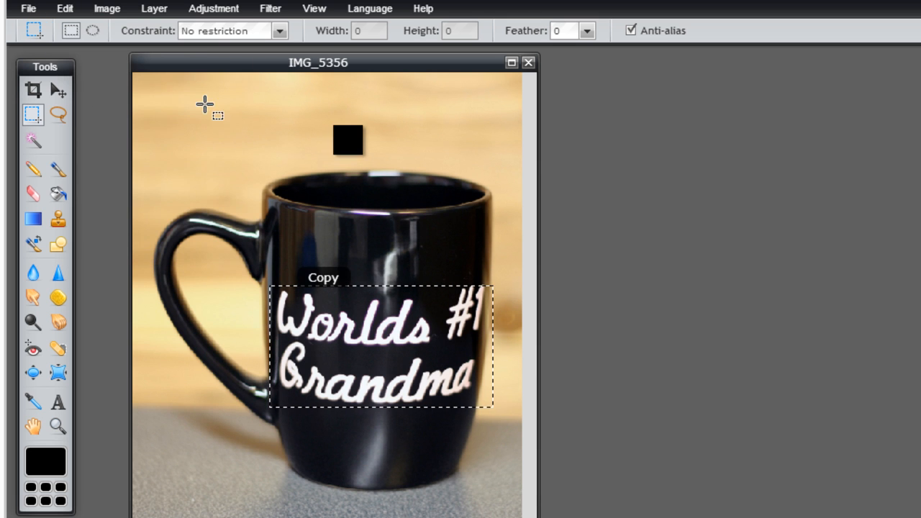
click(64, 8)
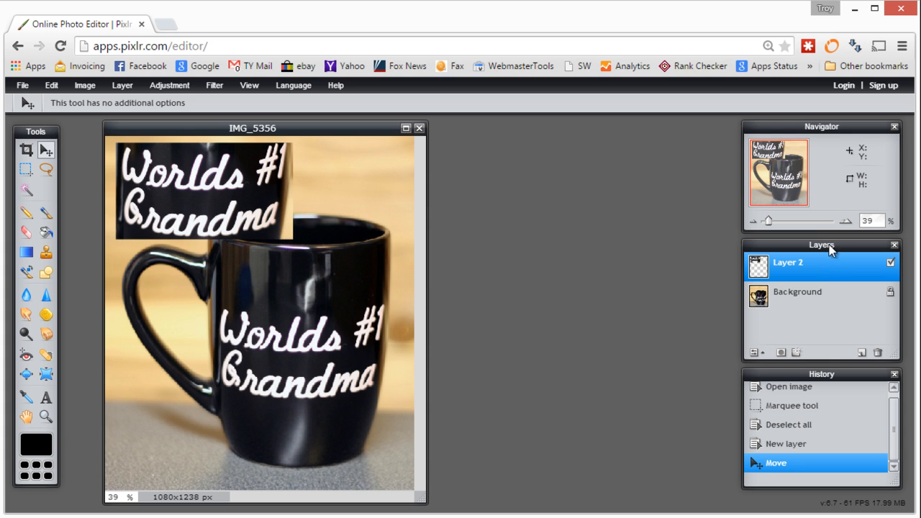
mouse_move(811, 275)
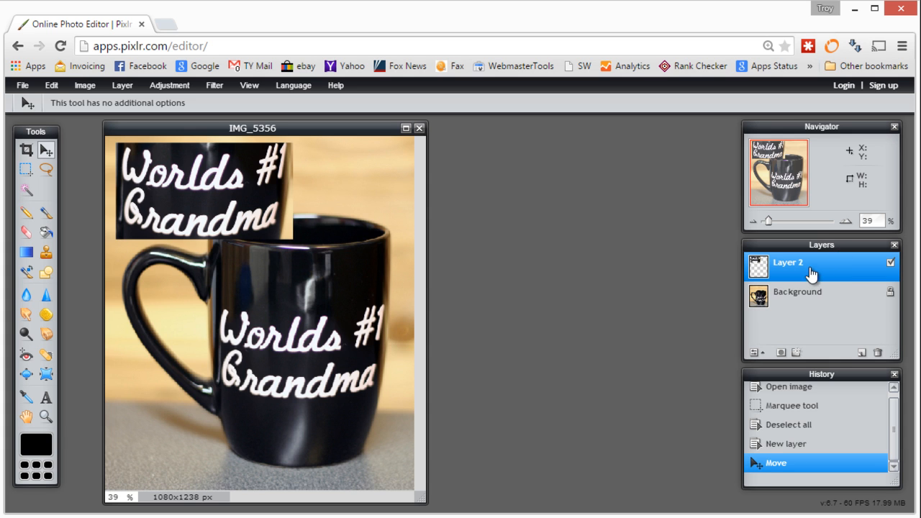
- Activate layers, move Layer 2, then revert history to before the new layer
click(797, 291)
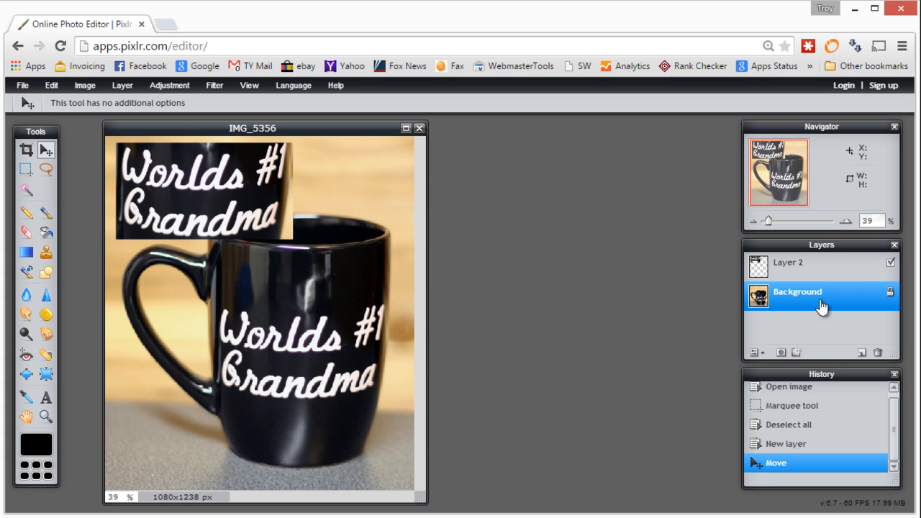
mouse_move(891, 297)
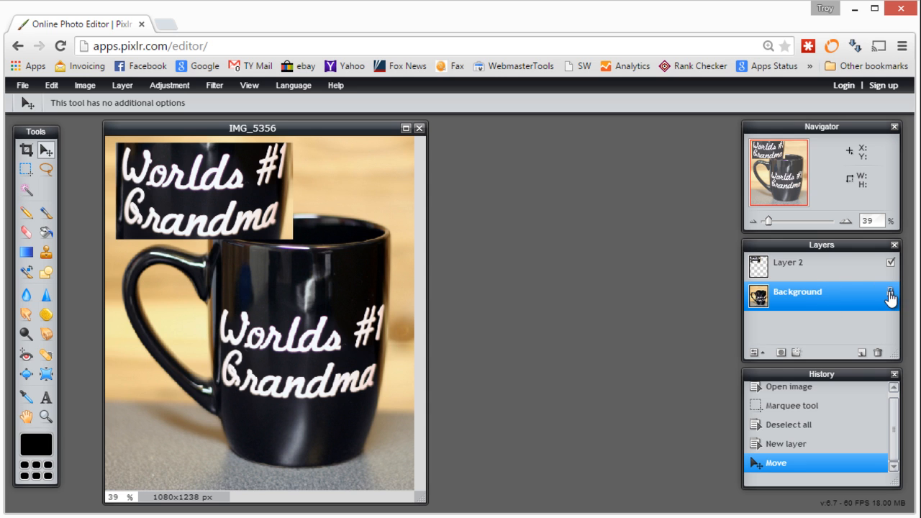
click(788, 263)
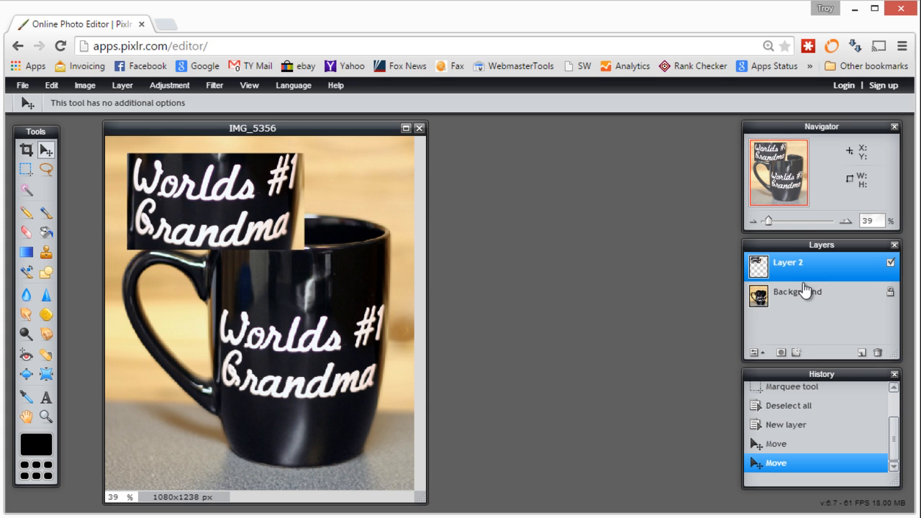
mouse_move(808, 277)
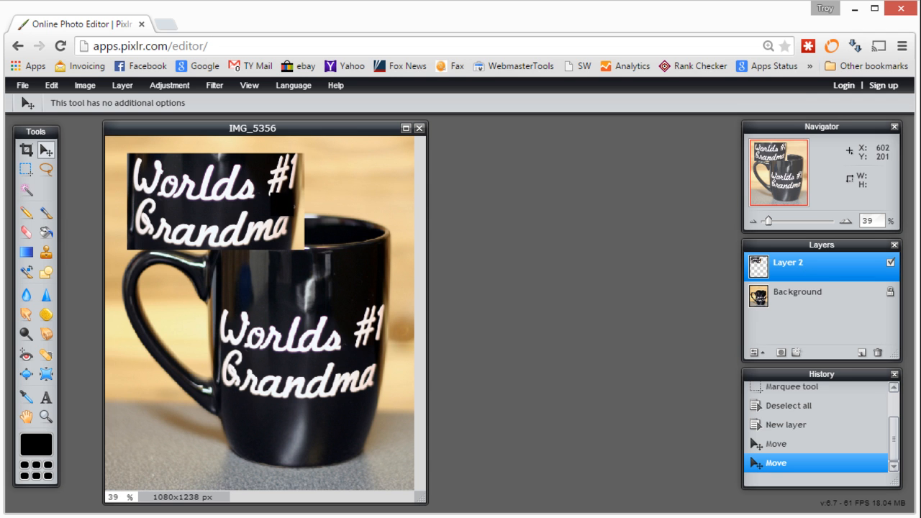
drag(208, 202, 302, 324)
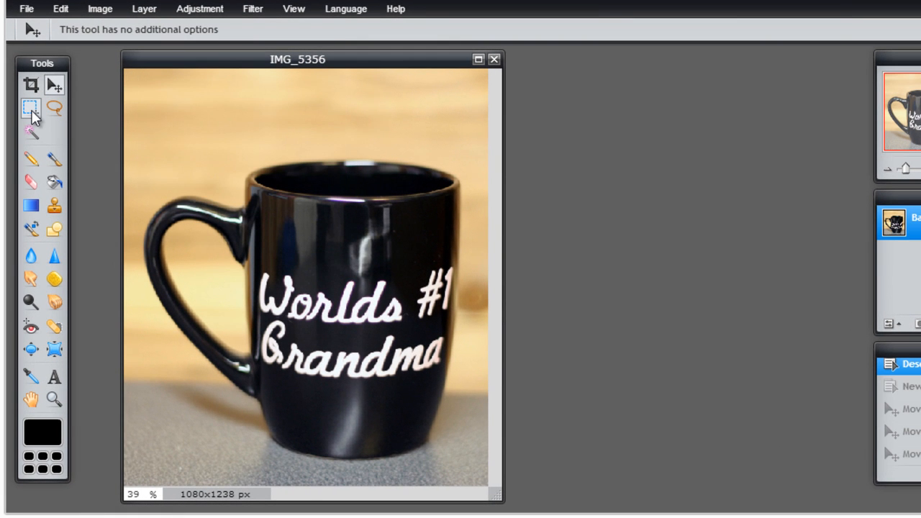
click(30, 109)
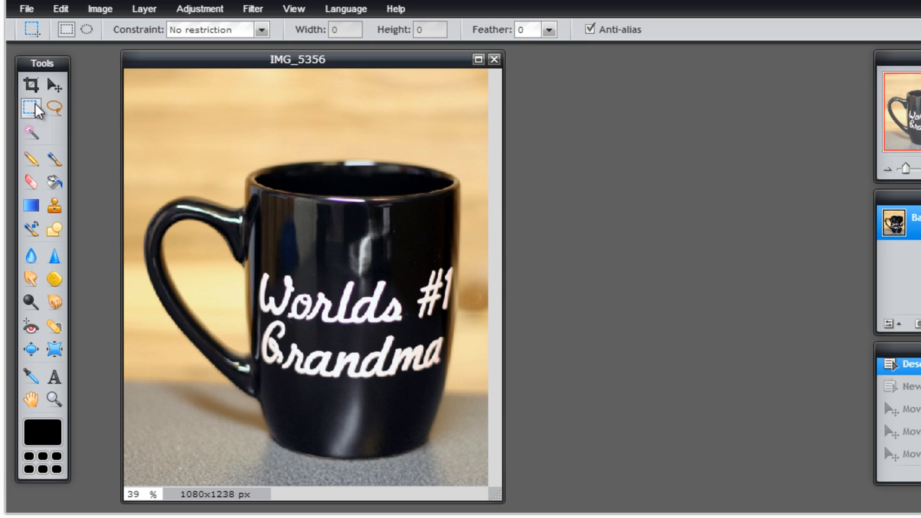
mouse_move(33, 108)
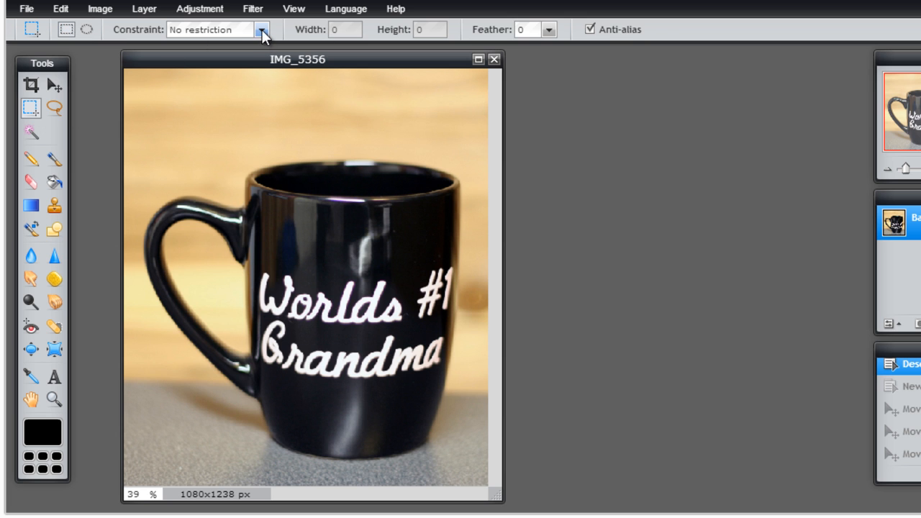
click(261, 30)
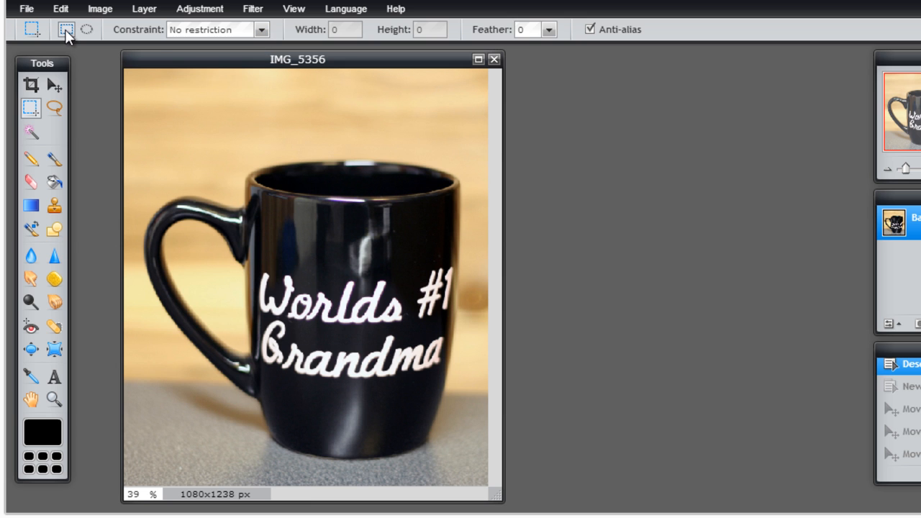
click(212, 30)
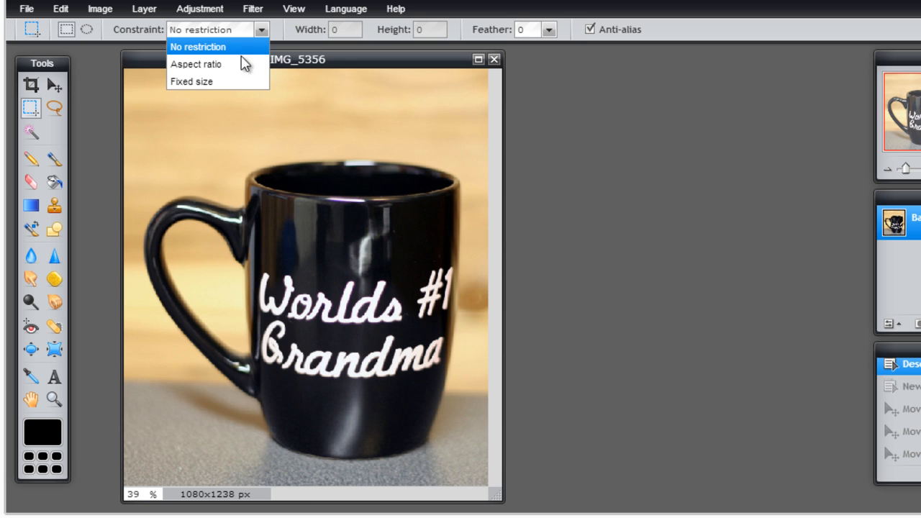
mouse_move(216, 64)
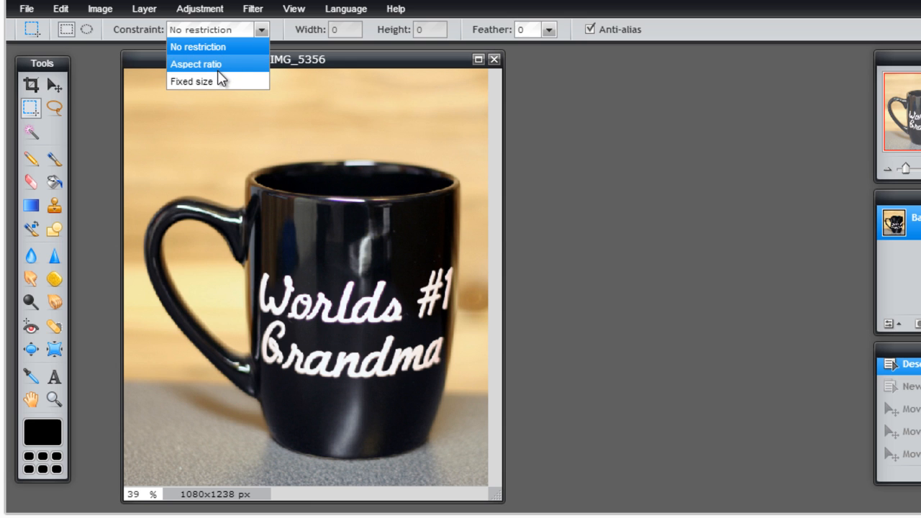
mouse_move(218, 72)
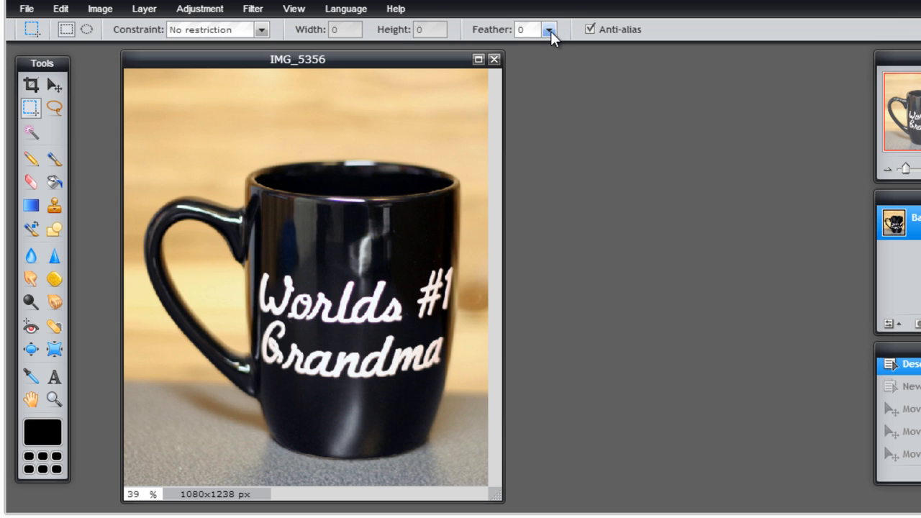
click(548, 29)
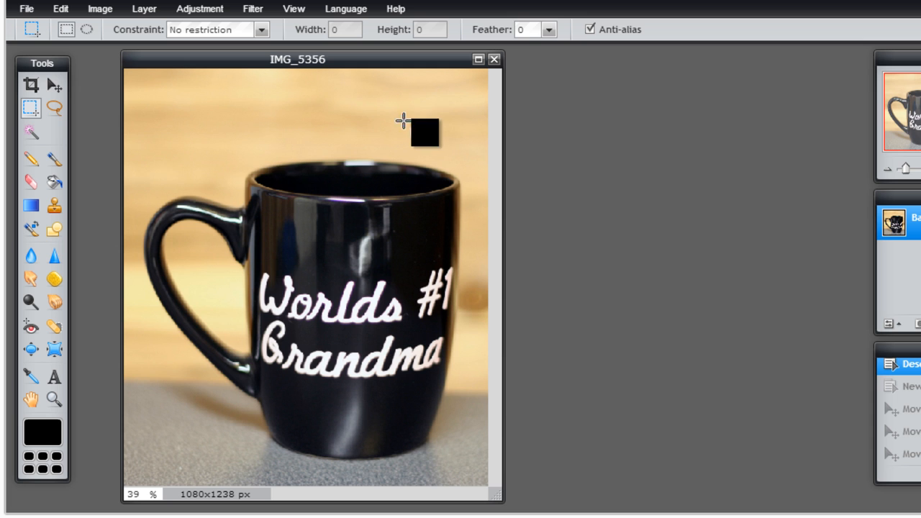
click(54, 108)
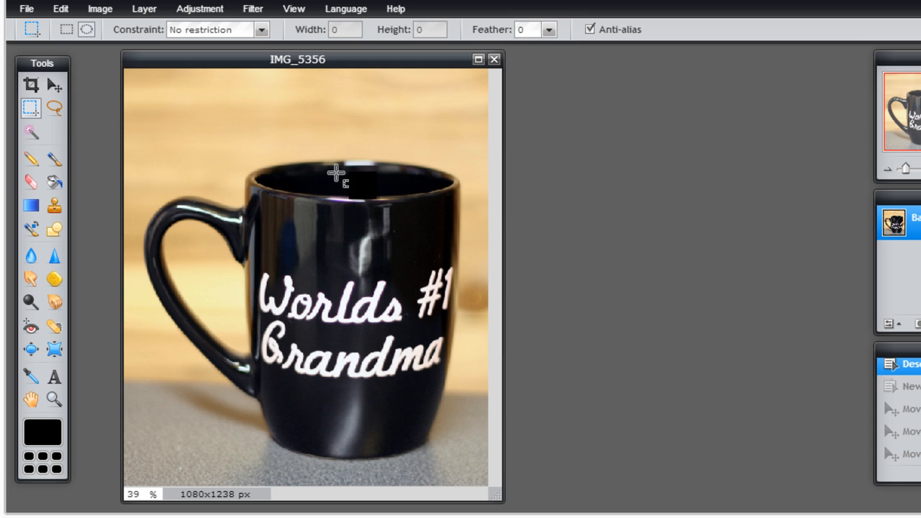
drag(334, 173, 425, 281)
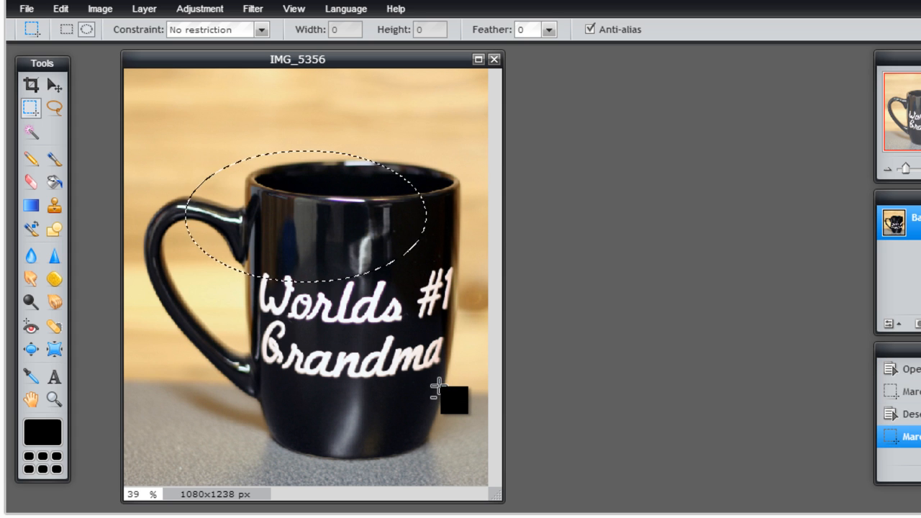
click(54, 108)
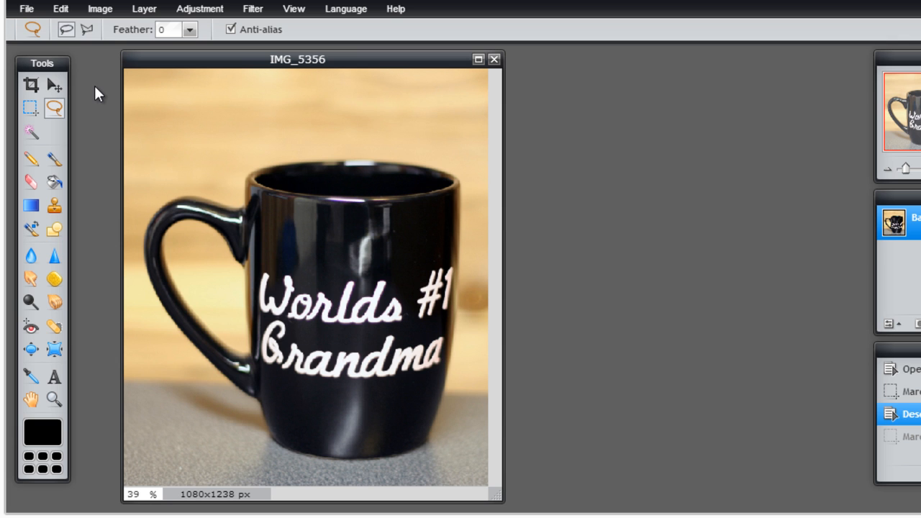
mouse_move(97, 131)
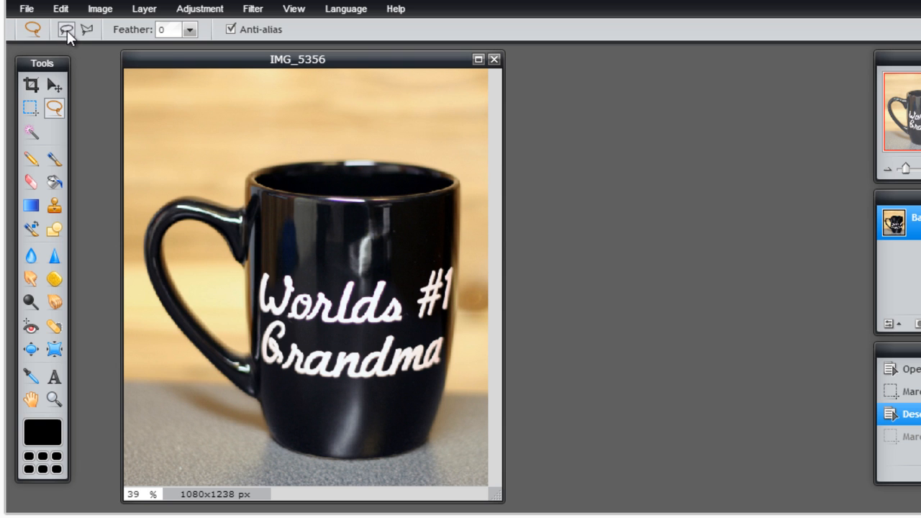
mouse_move(66, 28)
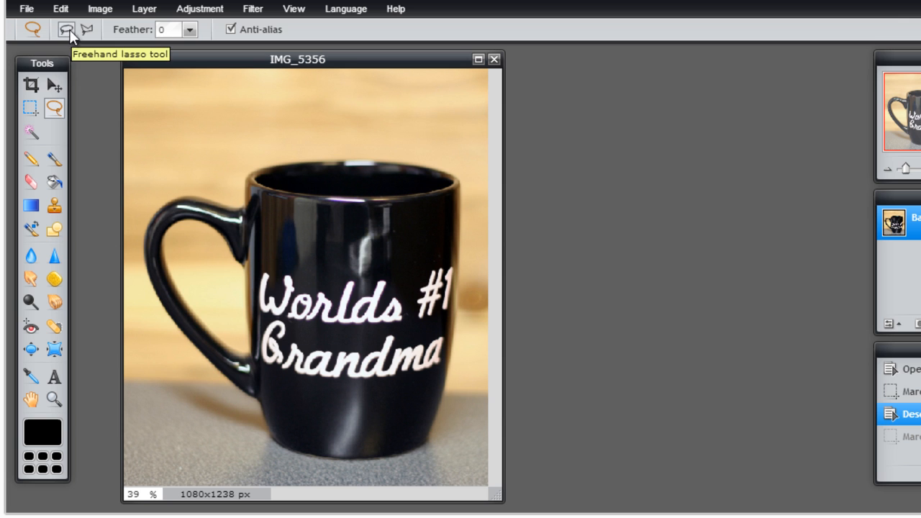
mouse_move(86, 30)
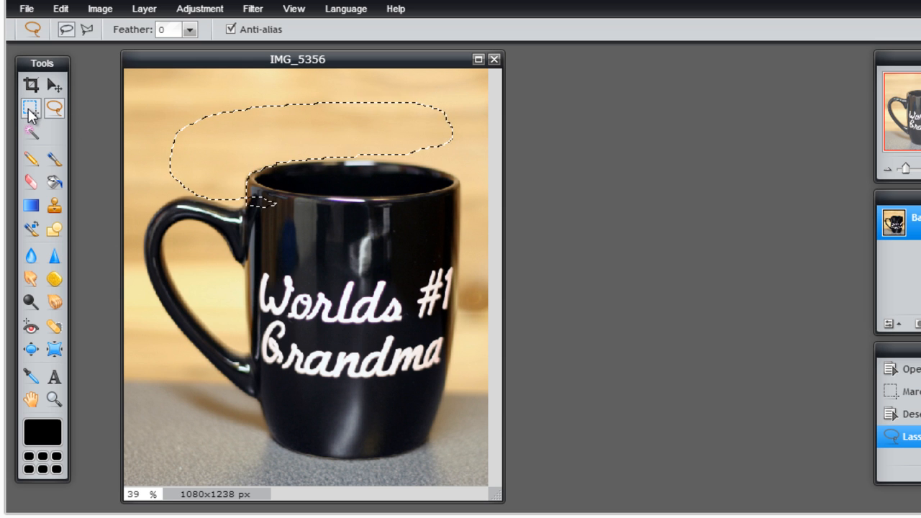
mouse_move(31, 108)
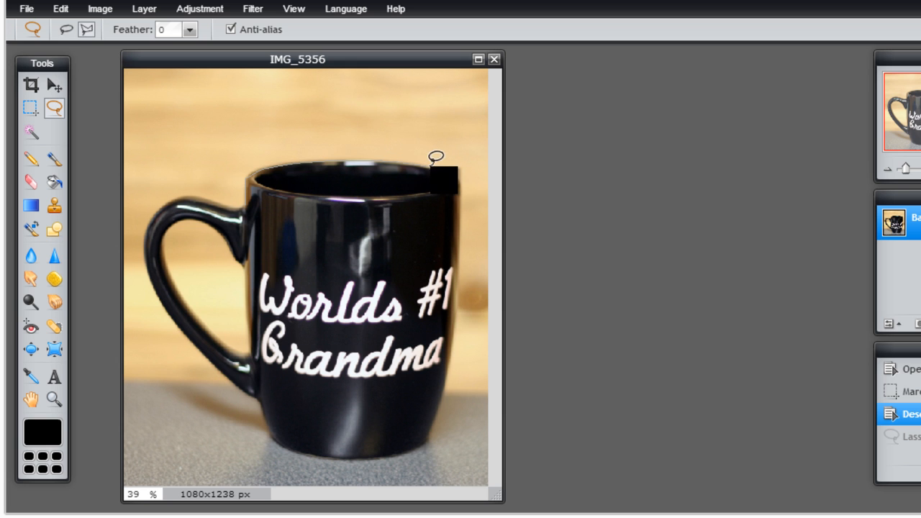
drag(439, 177, 475, 202)
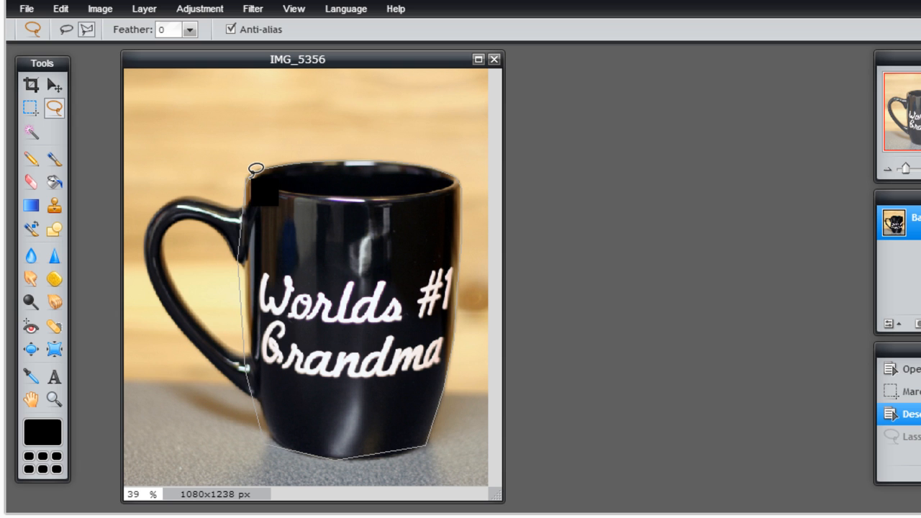
click(255, 167)
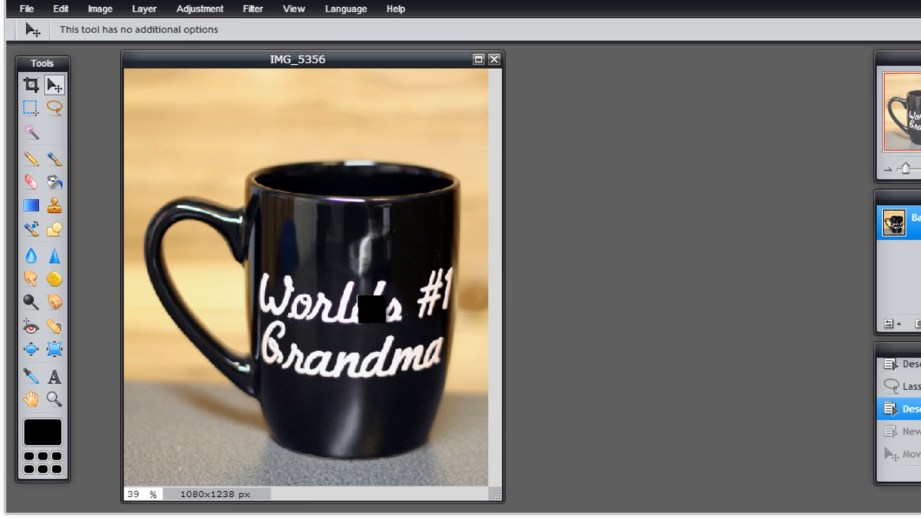
click(375, 309)
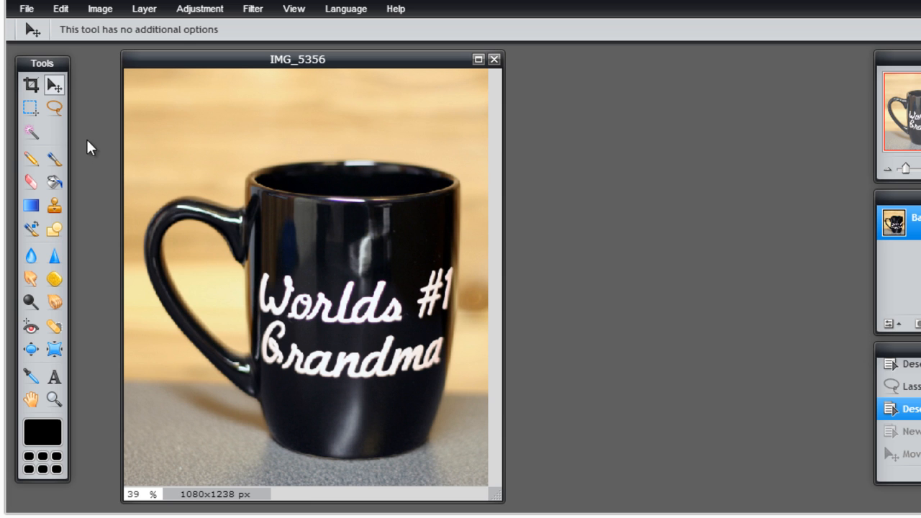
- Choose the Magic Wand and lower its tolerance to 10, then 5
click(30, 133)
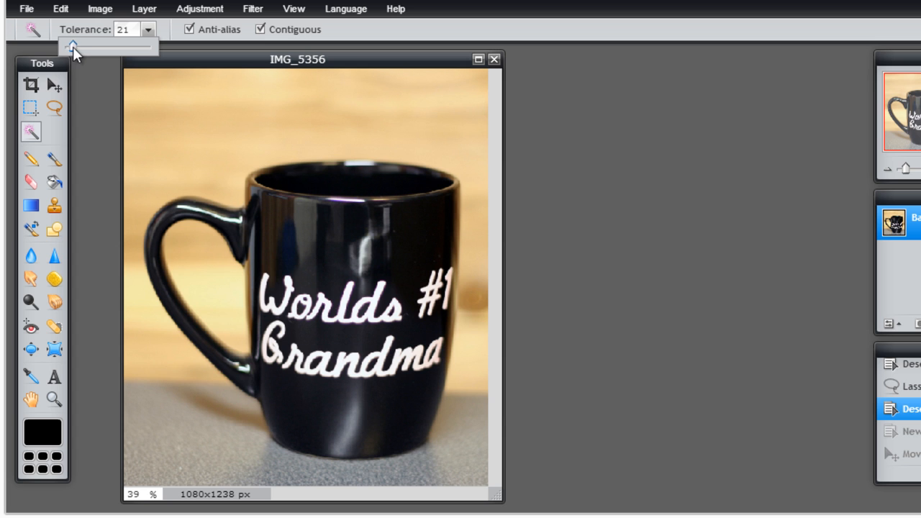
drag(72, 45, 67, 45)
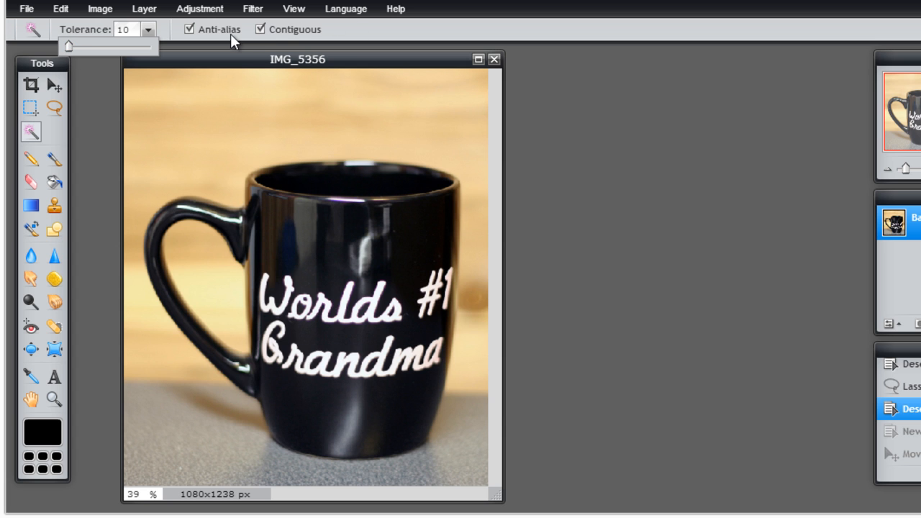
click(261, 29)
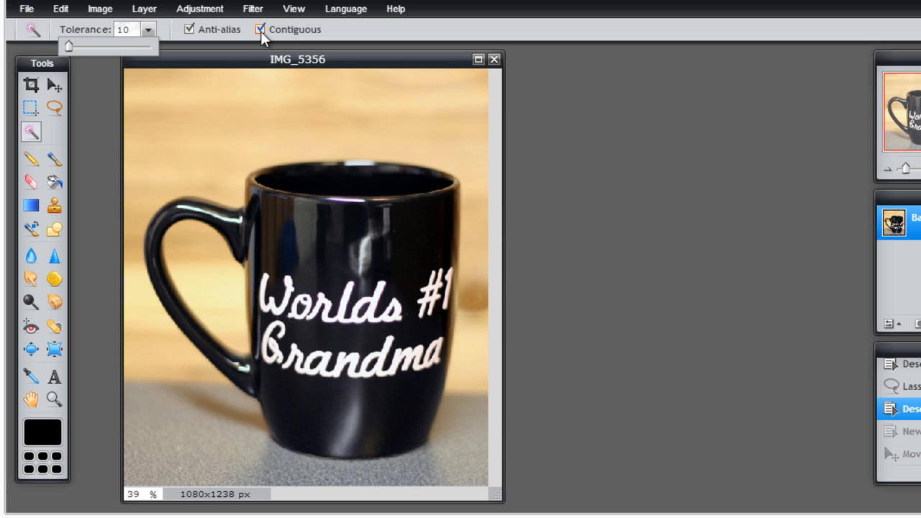
click(261, 29)
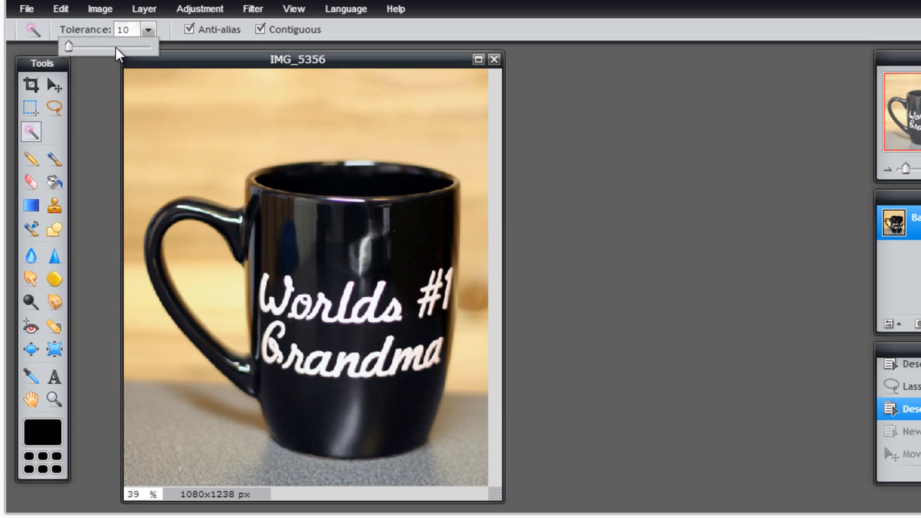
drag(68, 46, 65, 46)
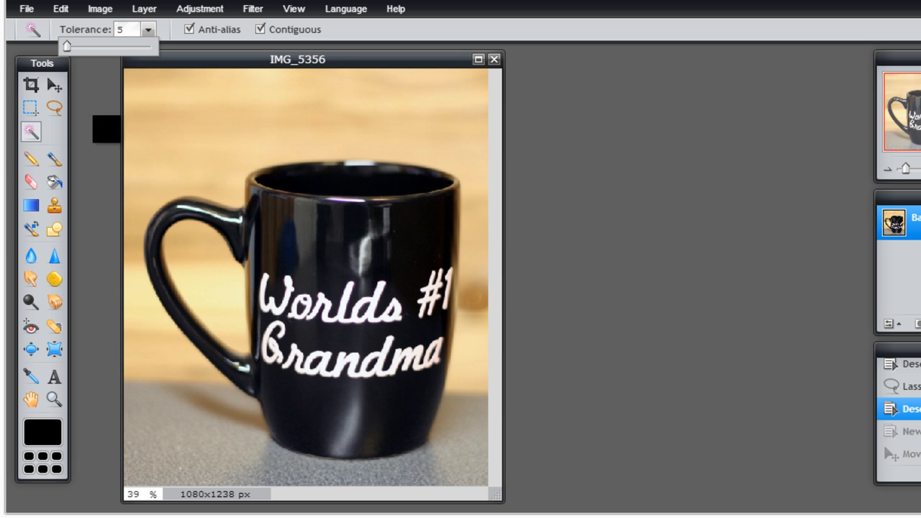
- Test-select a patch of the wooden background, then undo that selection
drag(106, 128, 169, 121)
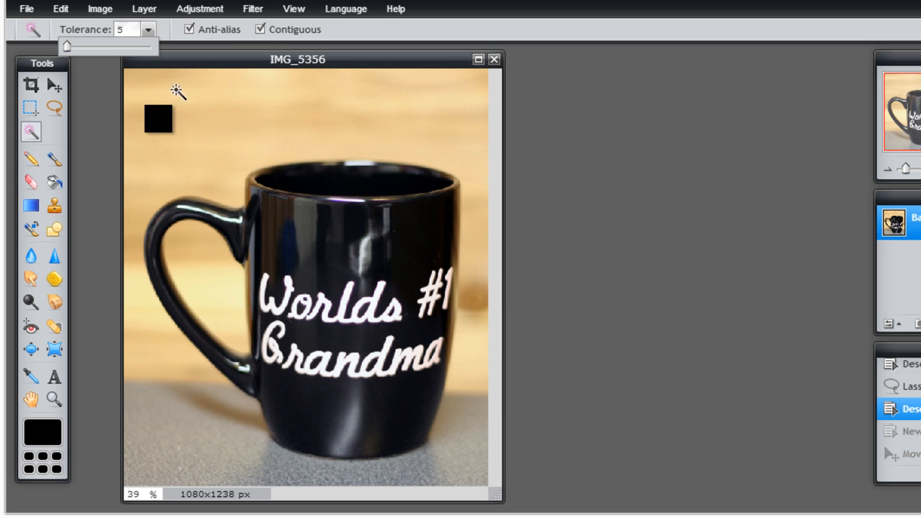
click(159, 119)
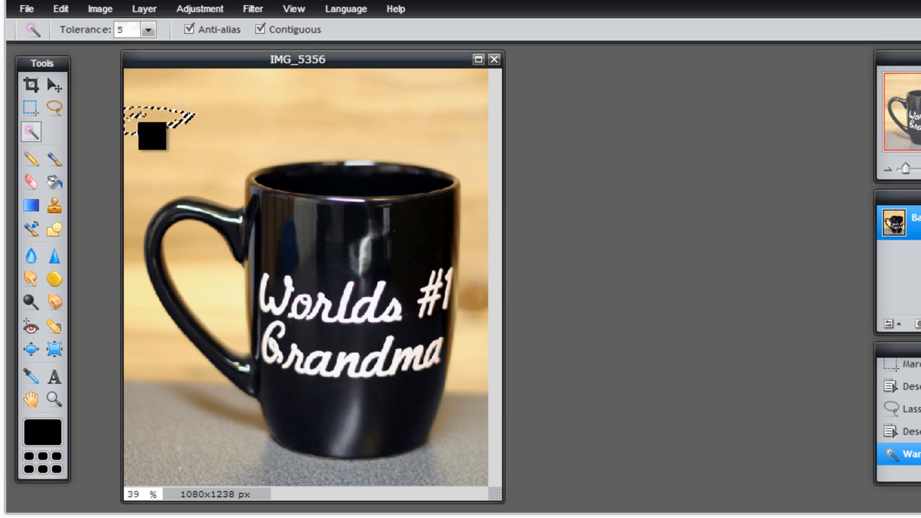
drag(152, 137, 186, 124)
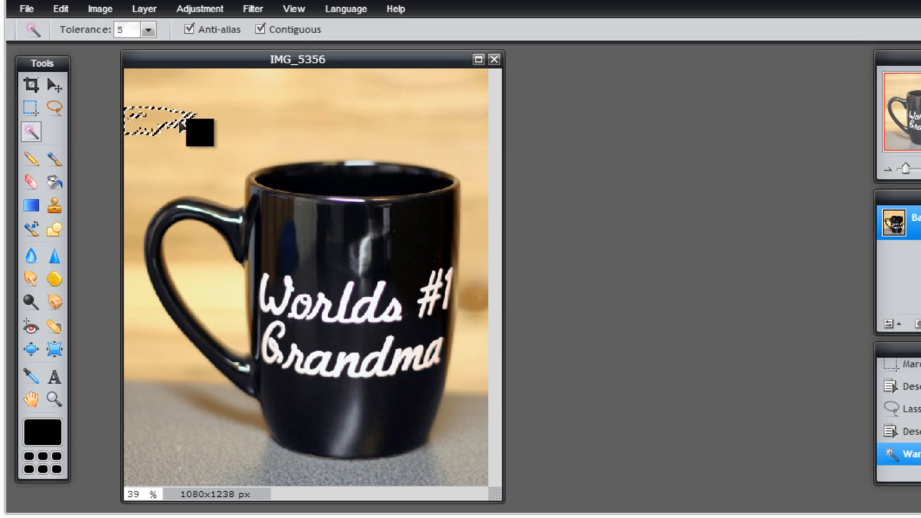
click(148, 30)
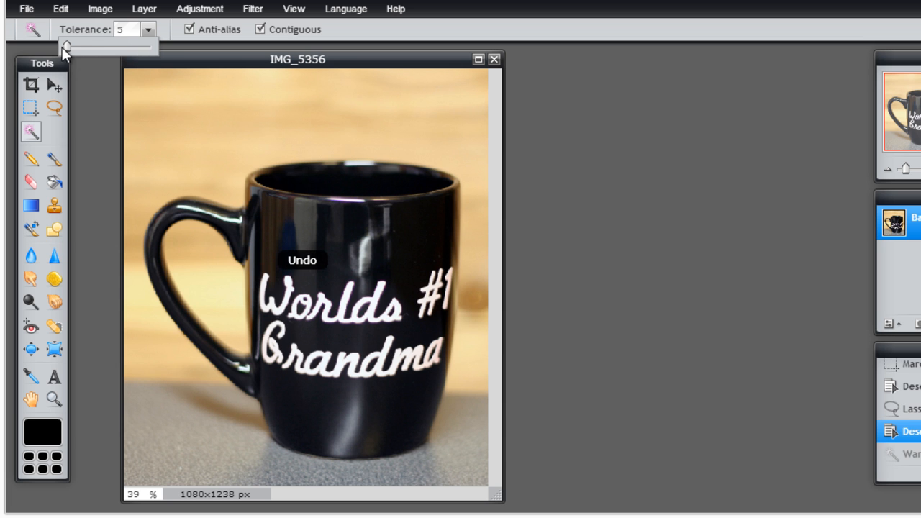
- Set the Magic Wand tolerance to 51 and select the background beside the mug
drag(65, 46, 79, 45)
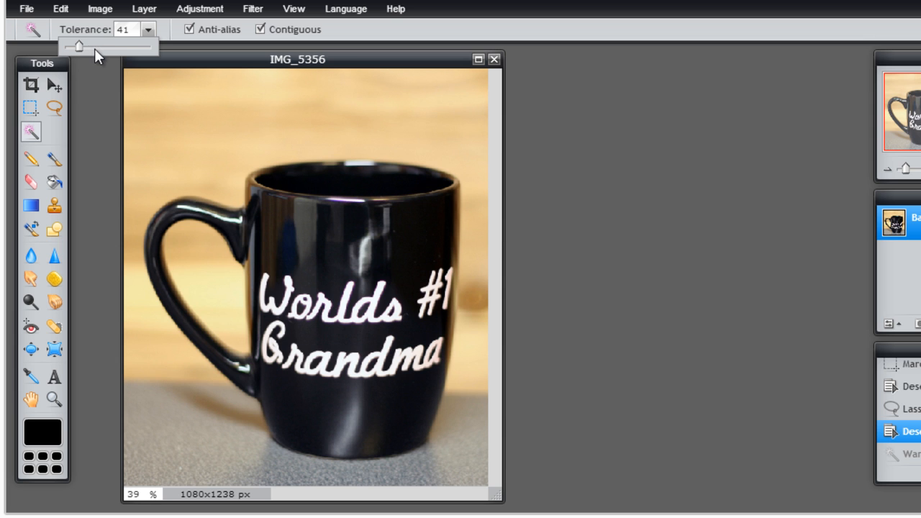
drag(78, 46, 87, 45)
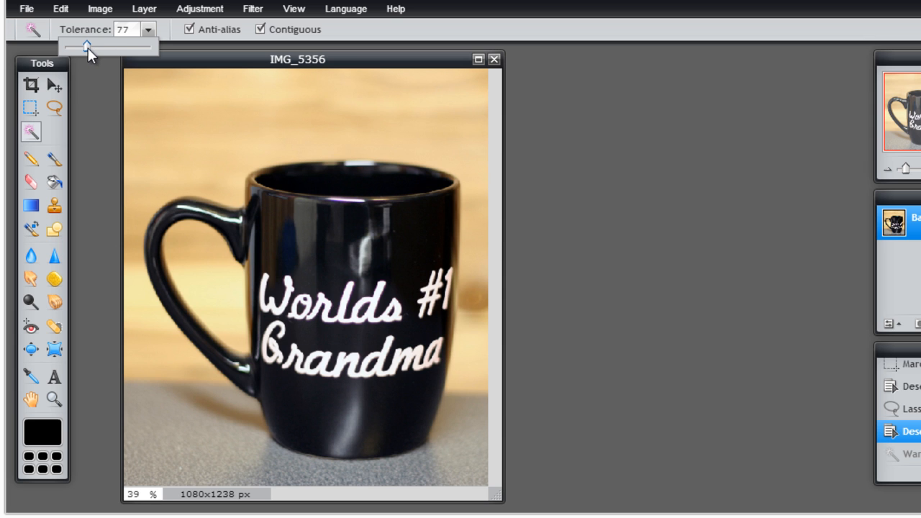
drag(86, 46, 81, 46)
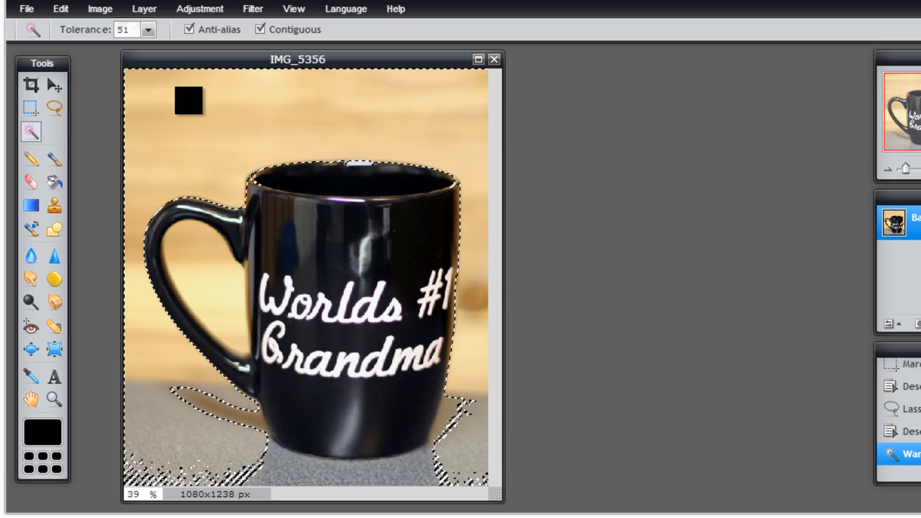
drag(189, 101, 210, 122)
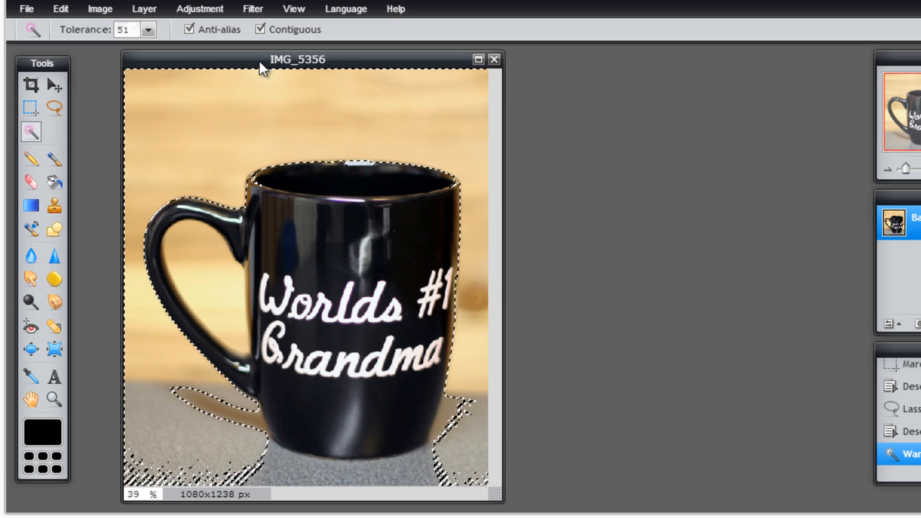
click(261, 29)
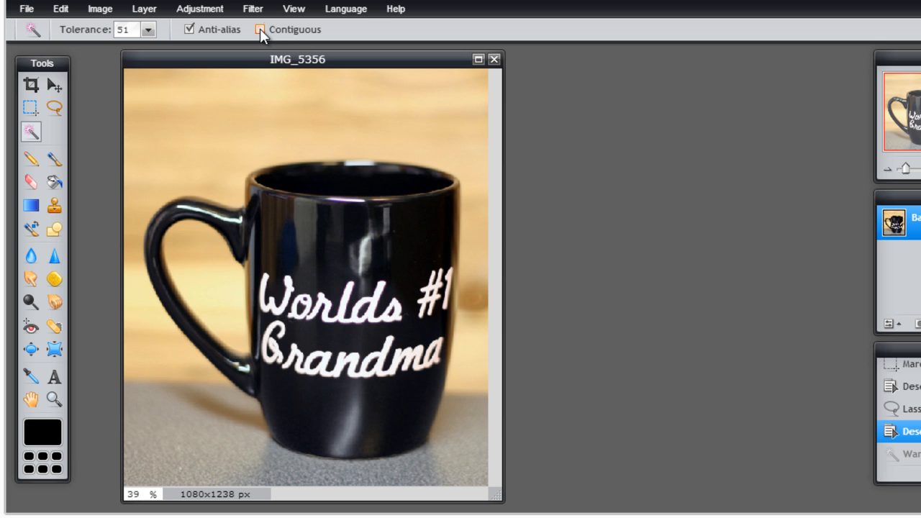
click(260, 29)
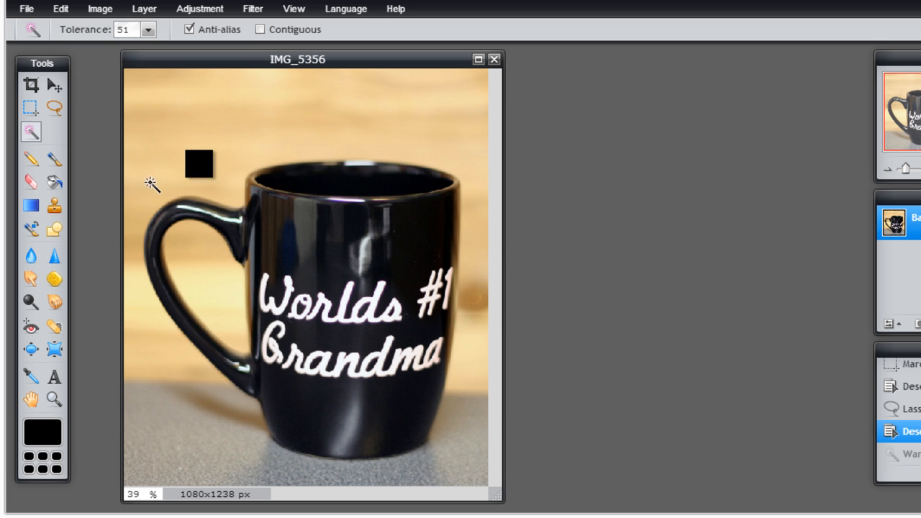
drag(199, 163, 155, 130)
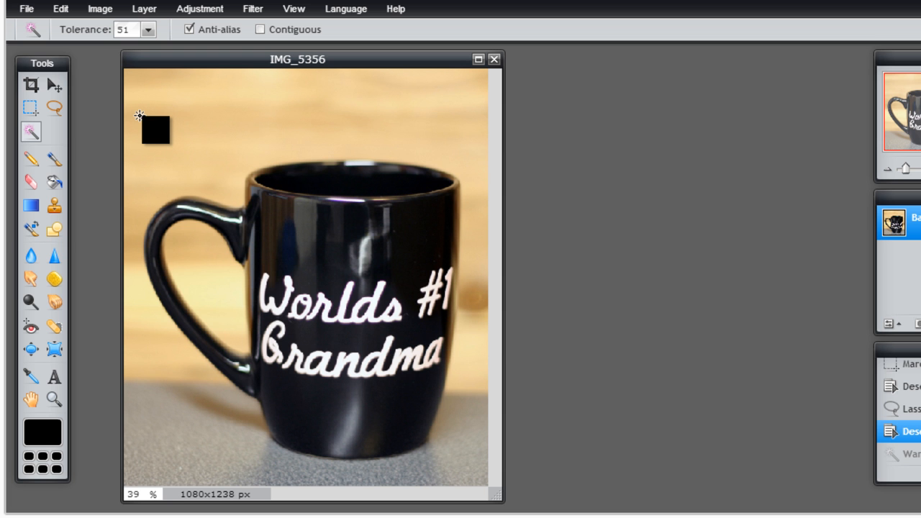
click(245, 378)
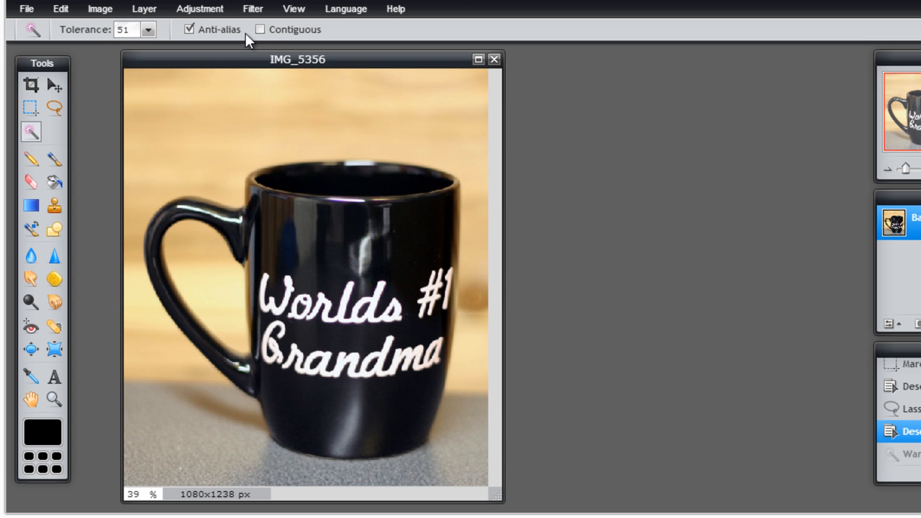
click(260, 29)
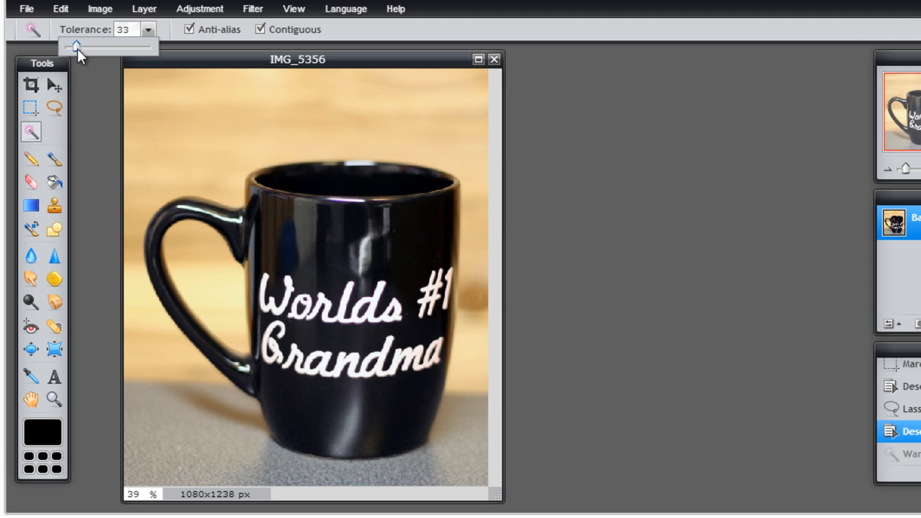
click(230, 331)
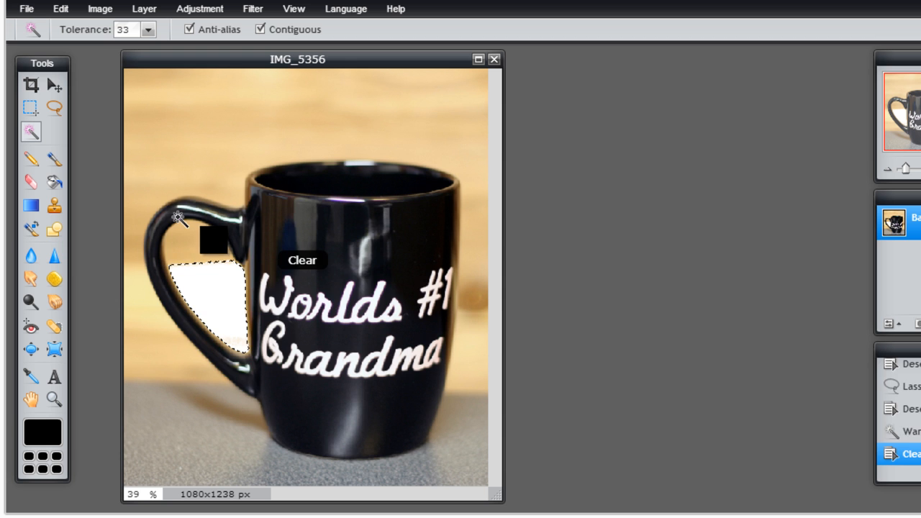
click(216, 244)
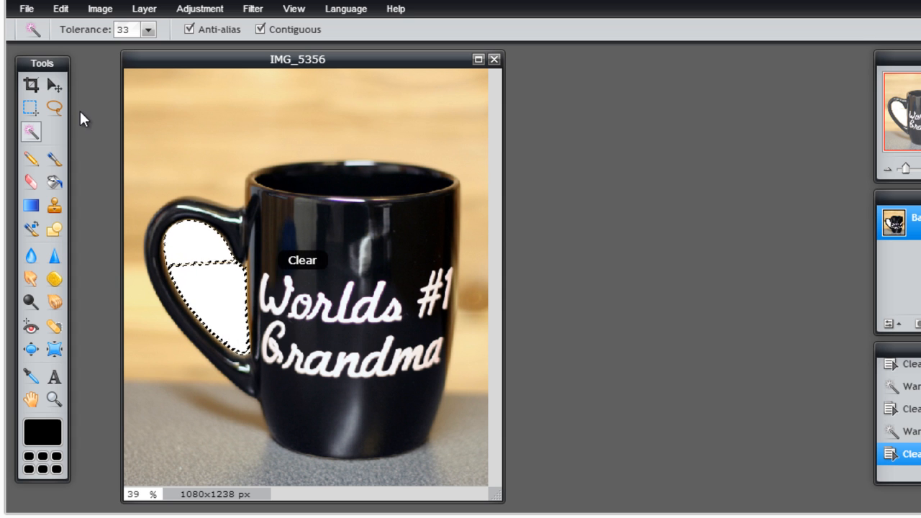
click(31, 107)
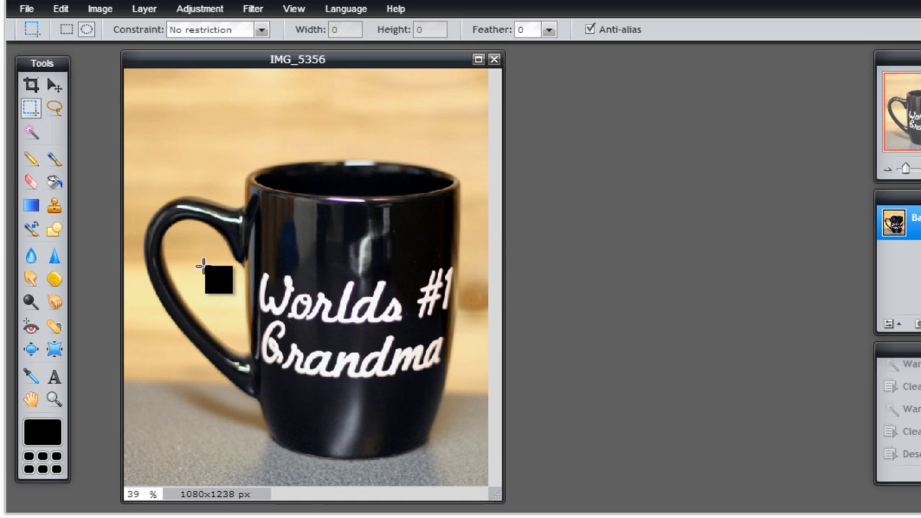
click(30, 157)
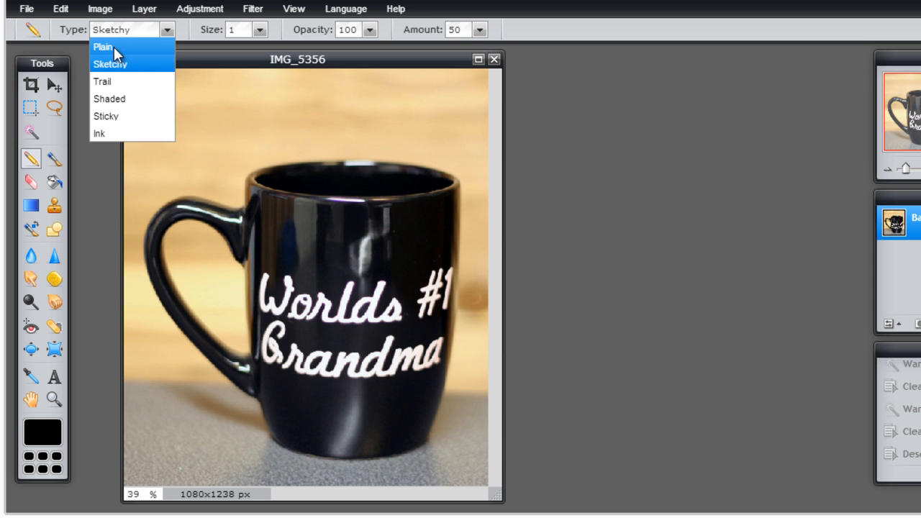
click(103, 47)
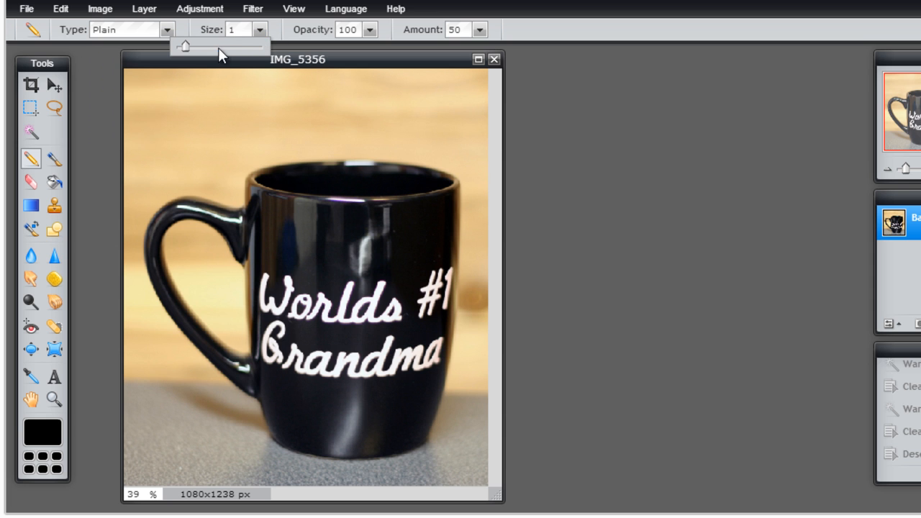
drag(184, 46, 229, 46)
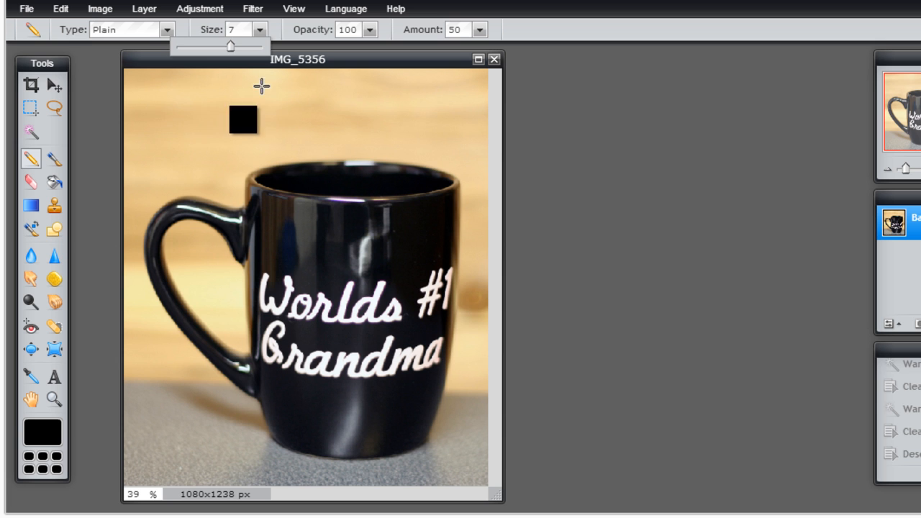
drag(259, 86, 219, 154)
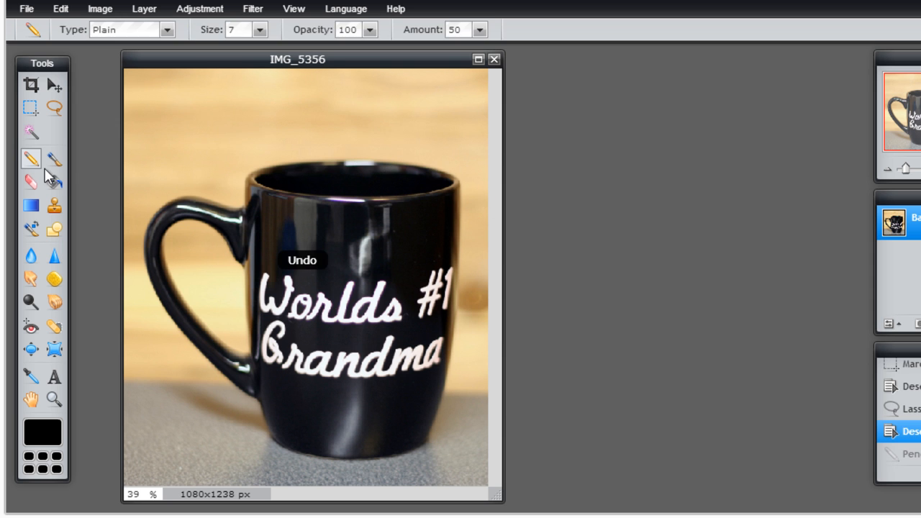
click(53, 158)
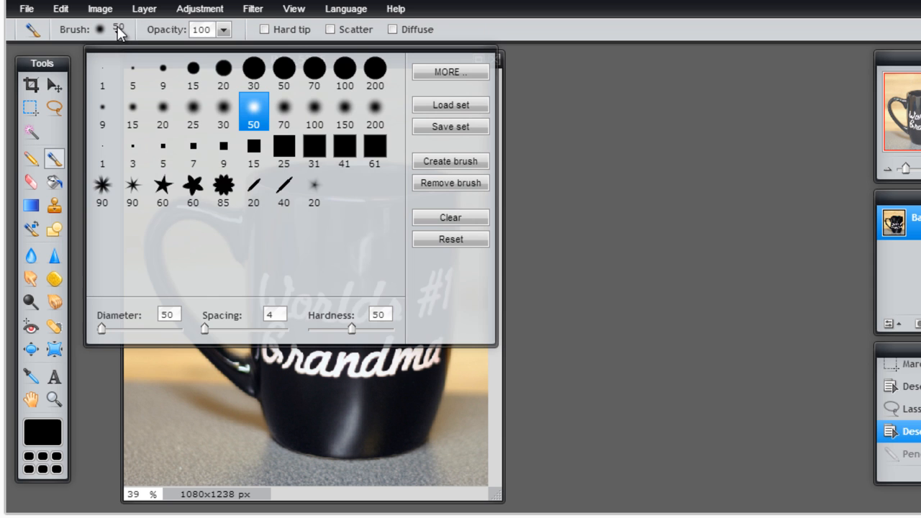
mouse_move(324, 115)
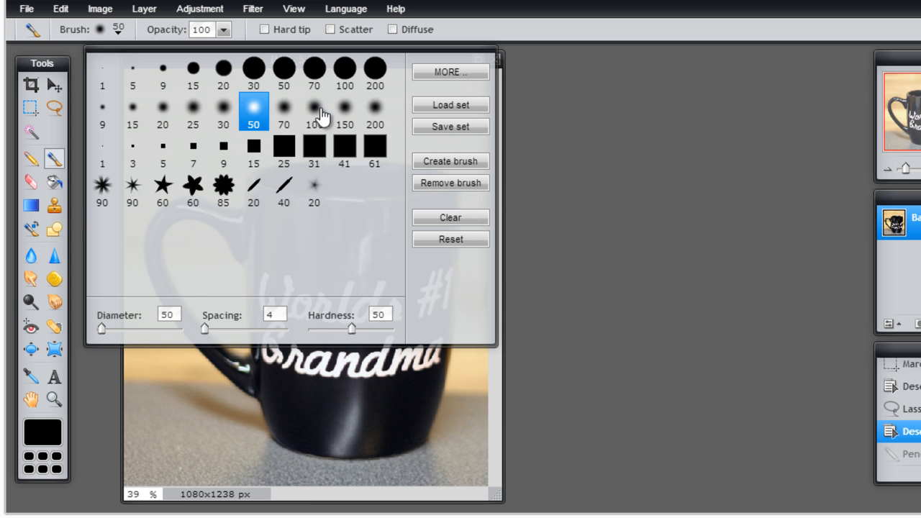
click(315, 112)
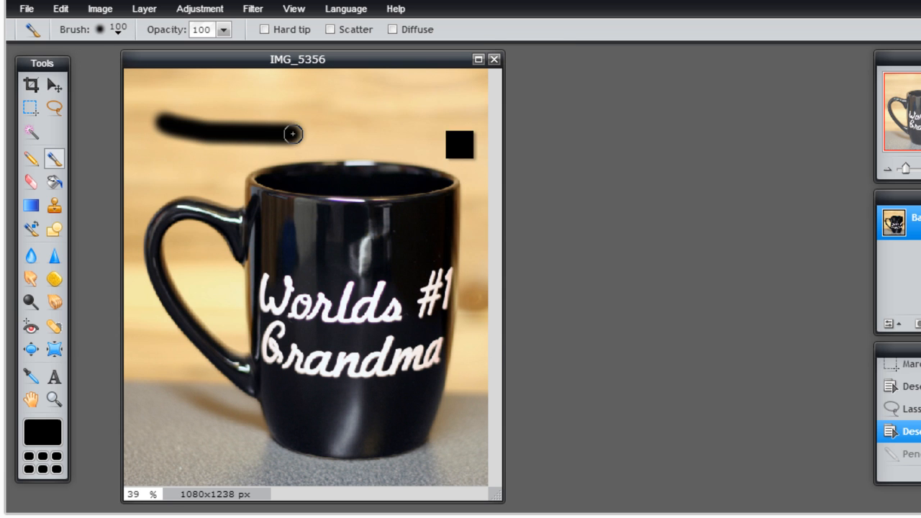
drag(293, 133, 364, 359)
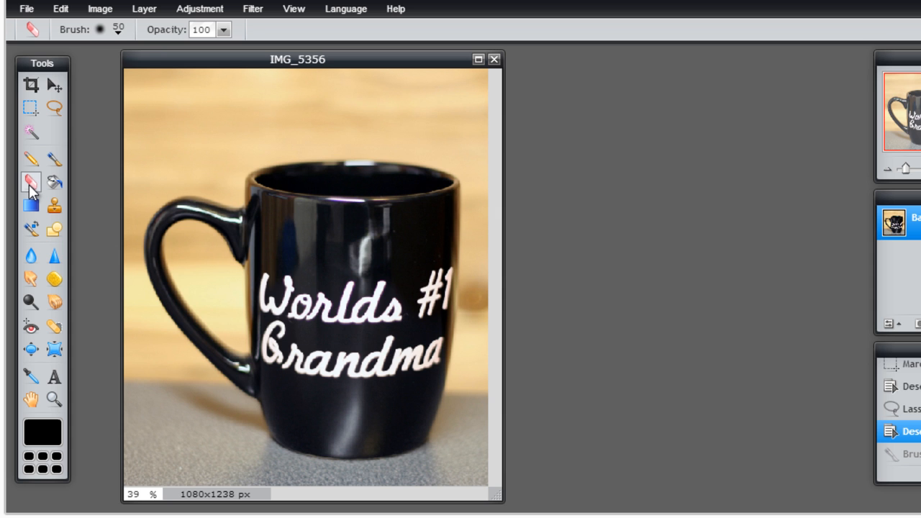
- Choose the 150-pixel soft brush tip for the eraser
click(112, 30)
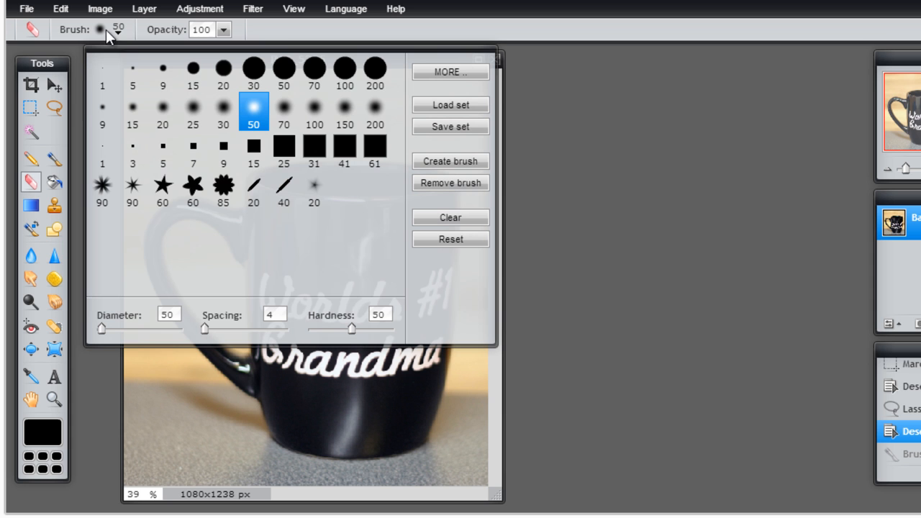
mouse_move(47, 170)
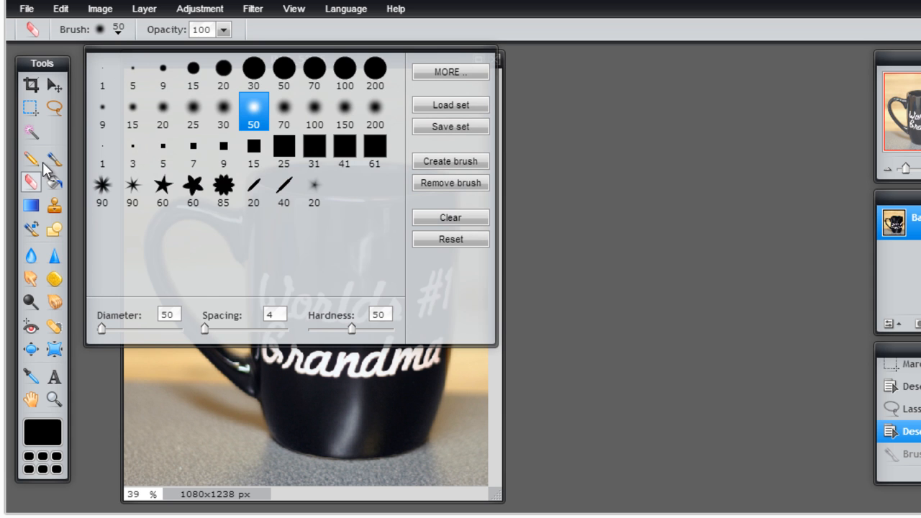
click(344, 111)
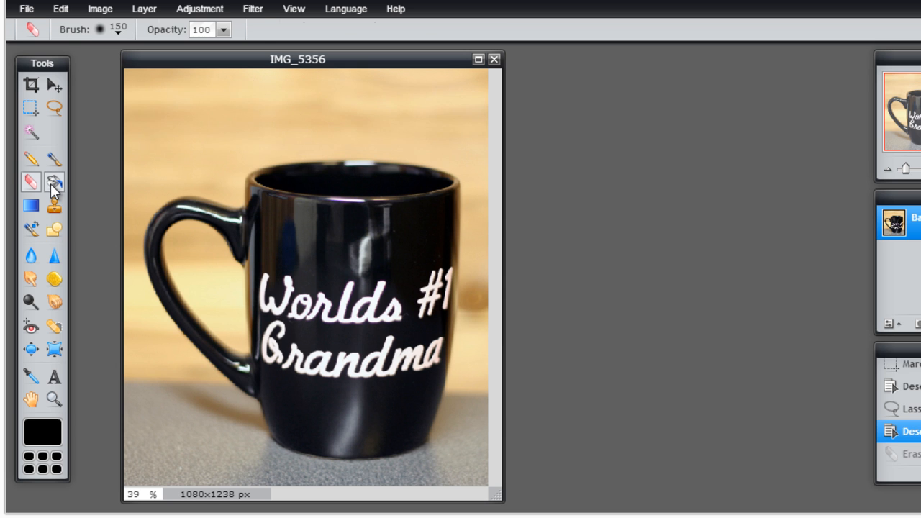
- Select the Paint Bucket, try a fill, and raise the fill tolerance to 33
click(53, 182)
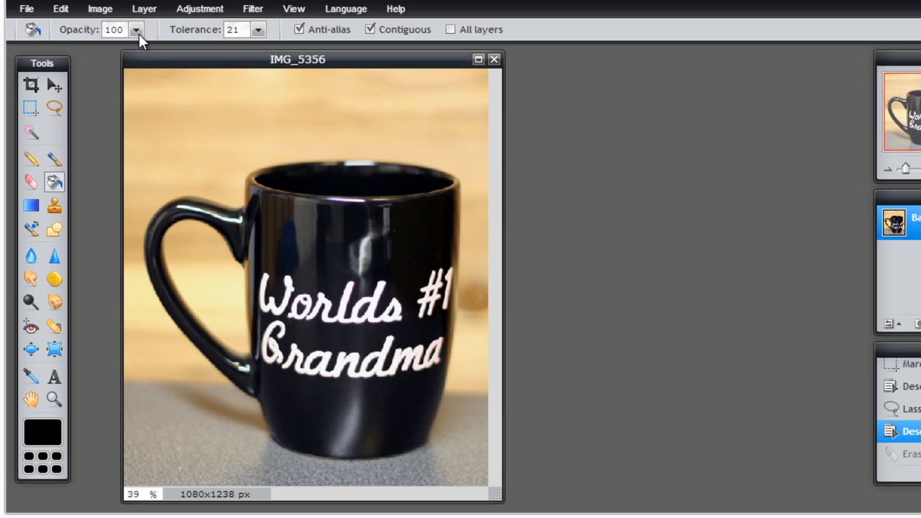
click(257, 29)
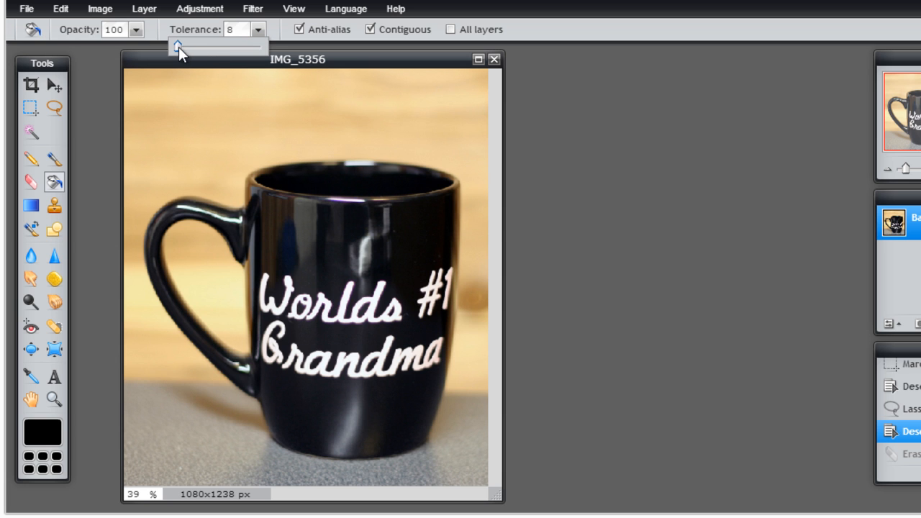
click(149, 128)
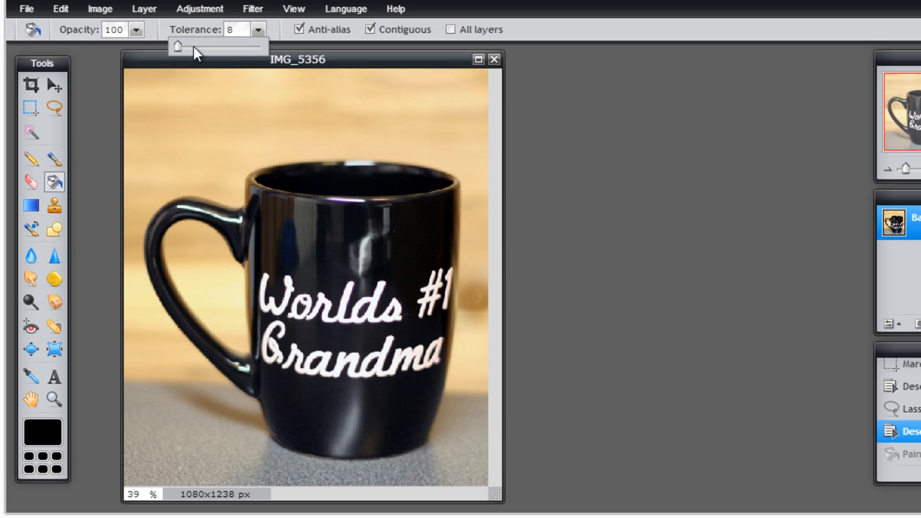
drag(177, 46, 189, 46)
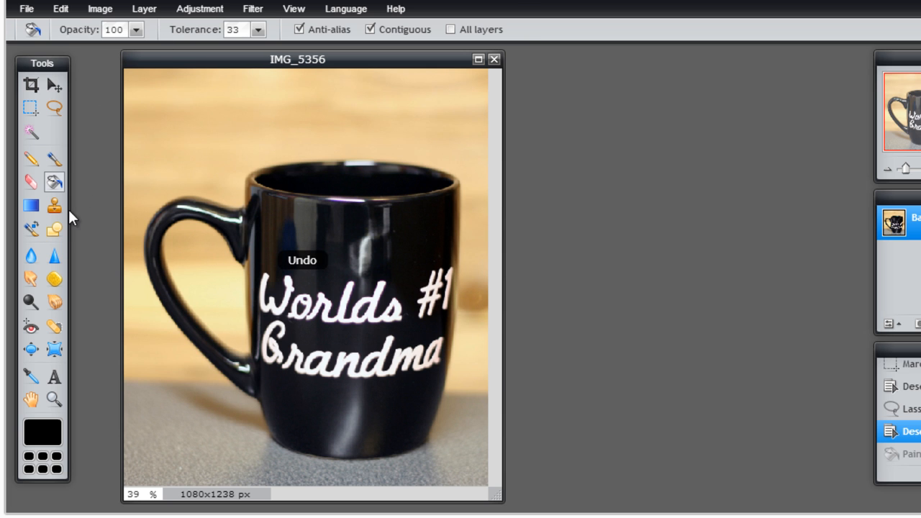
click(31, 205)
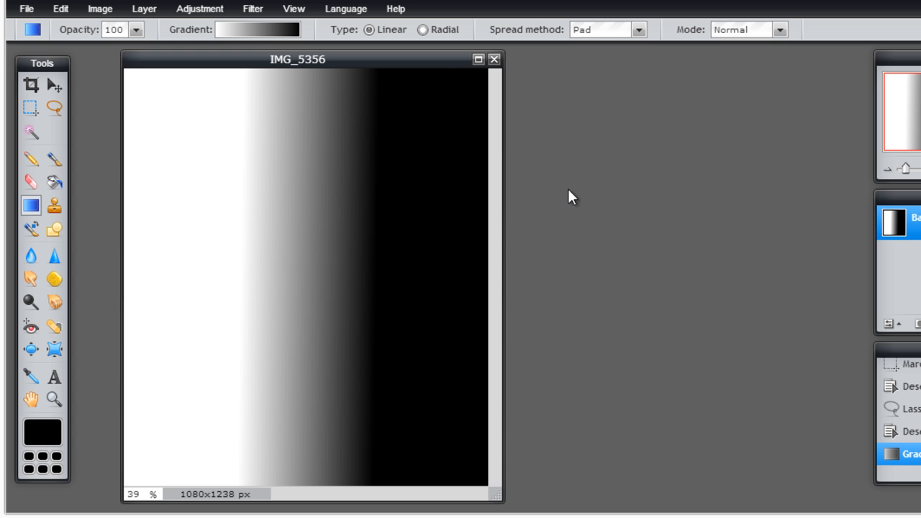
- Pick the purple-to-orange preset from the gradient picker
click(257, 29)
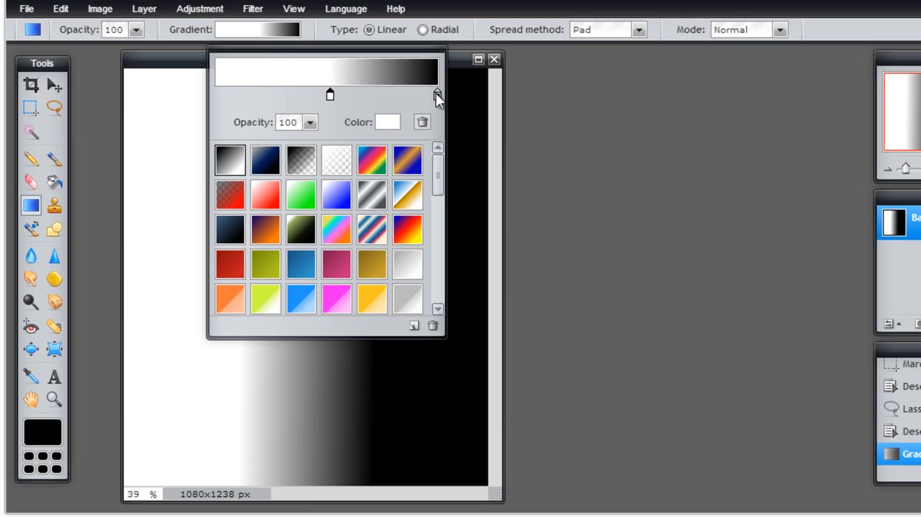
click(265, 195)
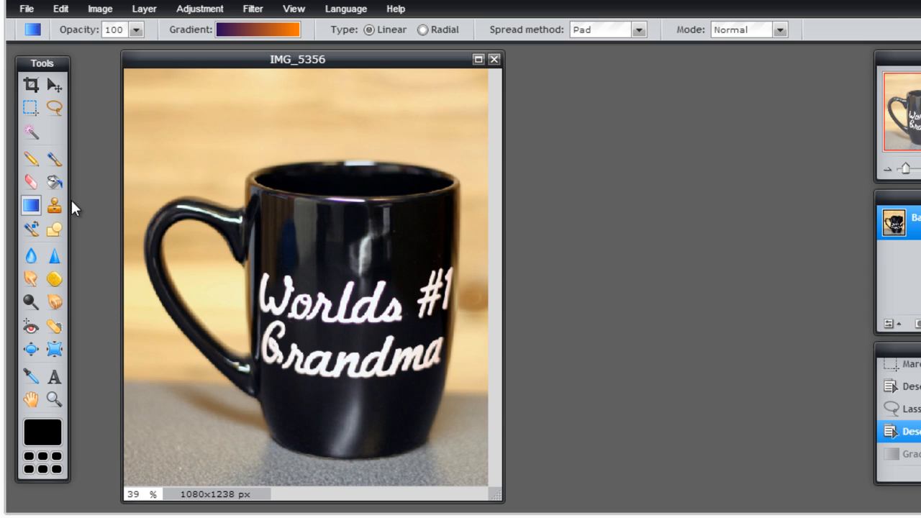
click(54, 205)
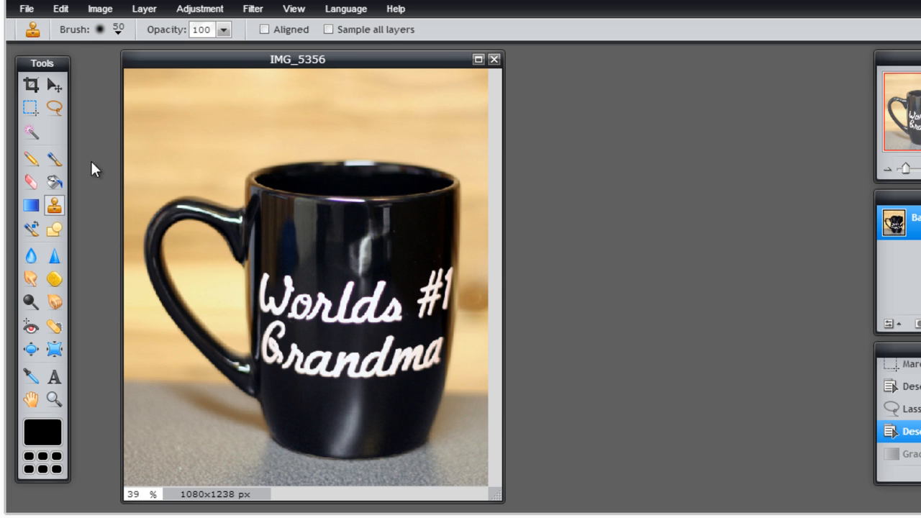
click(223, 204)
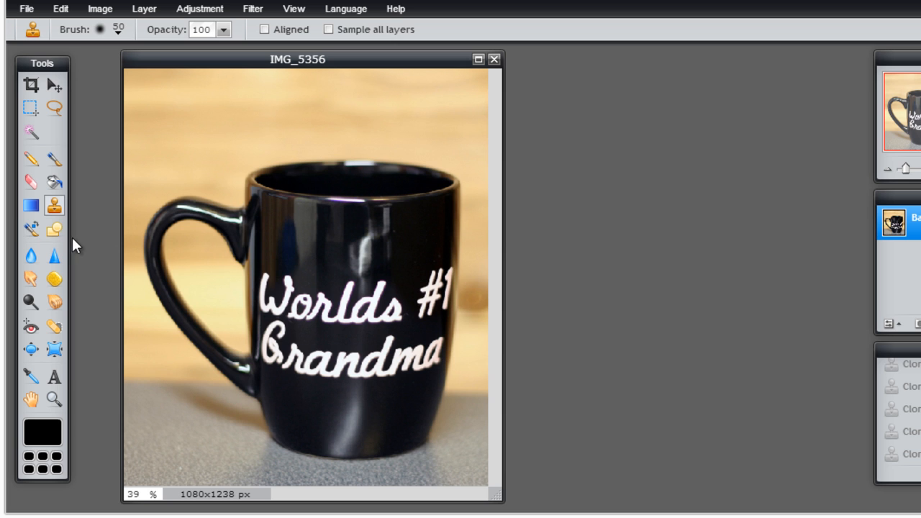
mouse_move(31, 229)
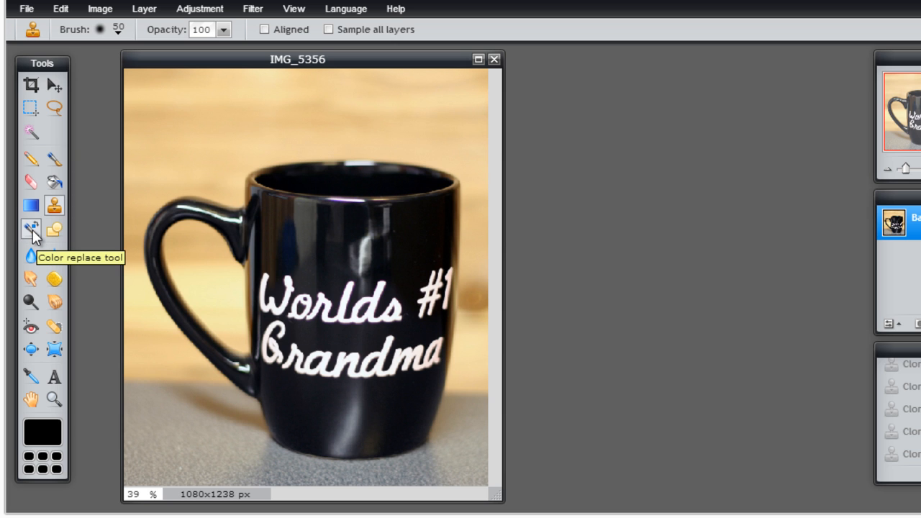
click(31, 228)
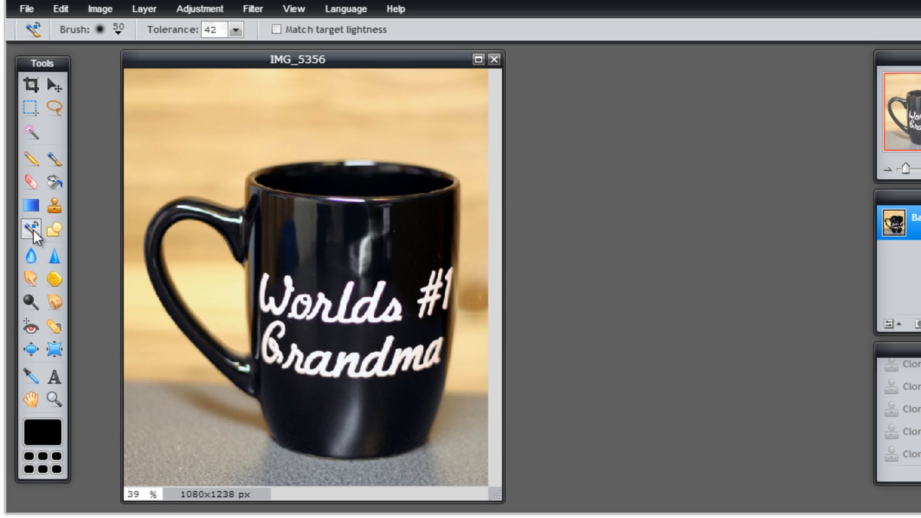
mouse_move(31, 228)
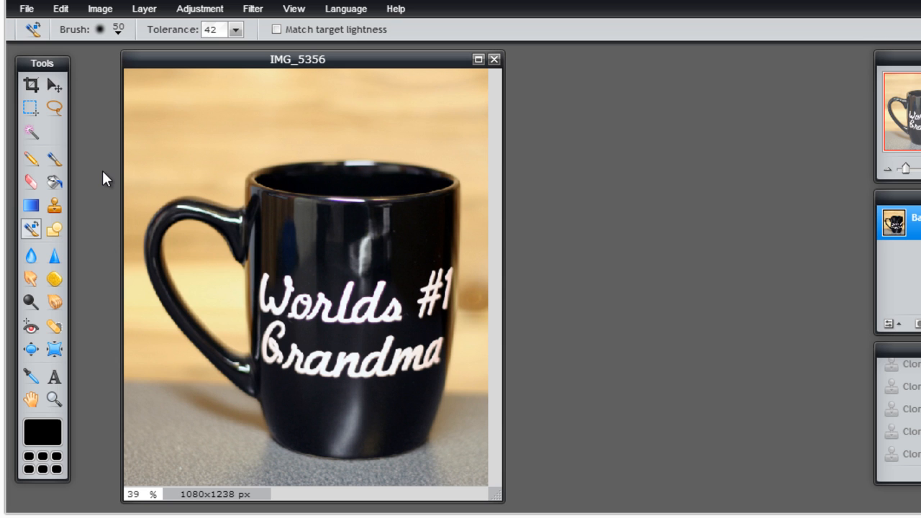
click(378, 345)
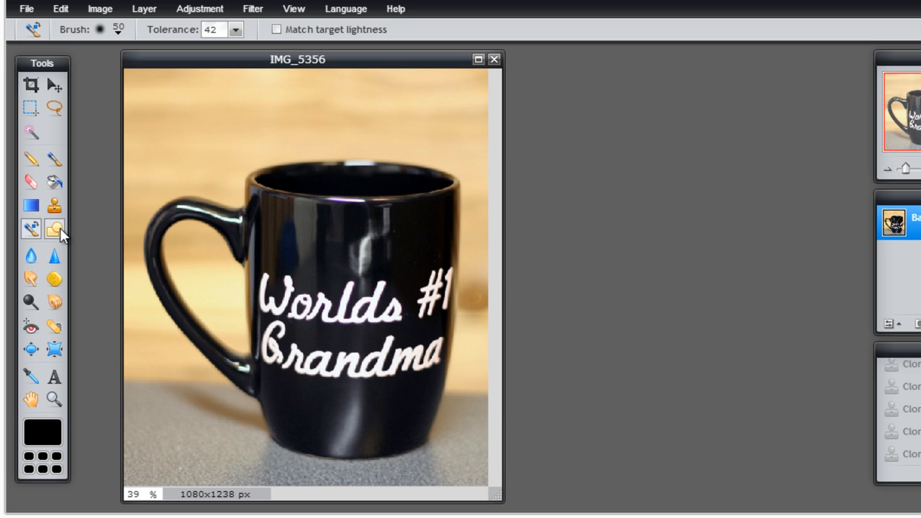
mouse_move(54, 228)
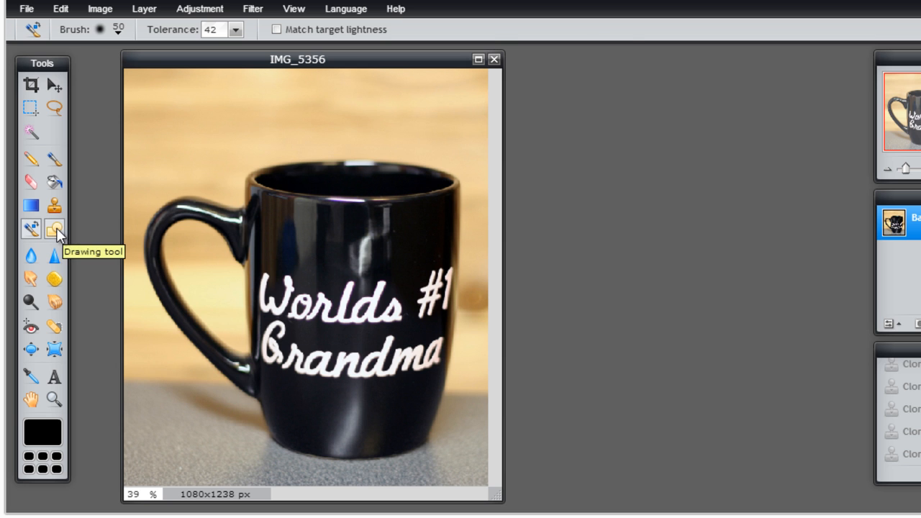
click(54, 228)
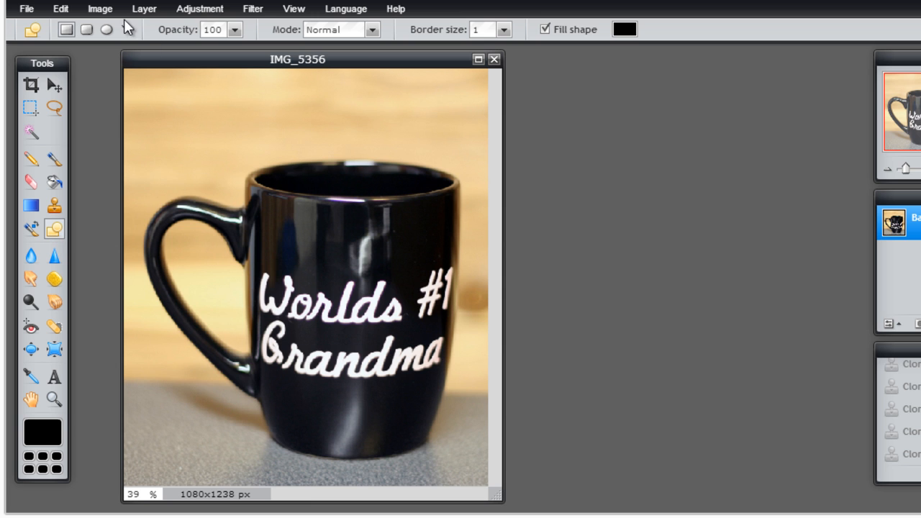
click(85, 30)
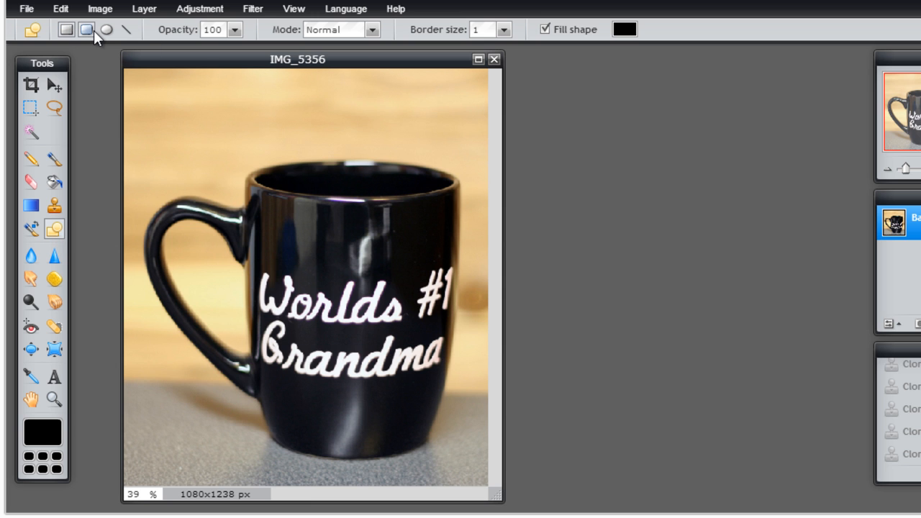
mouse_move(87, 29)
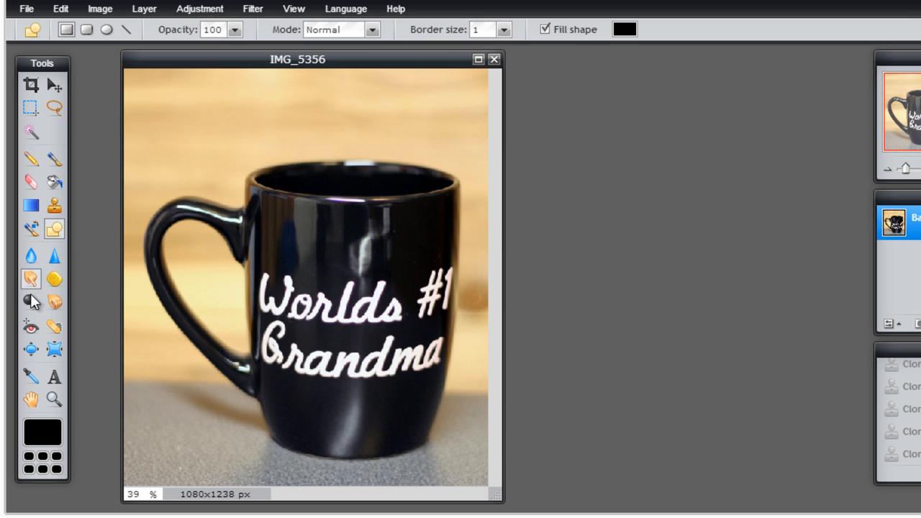
mouse_move(38, 277)
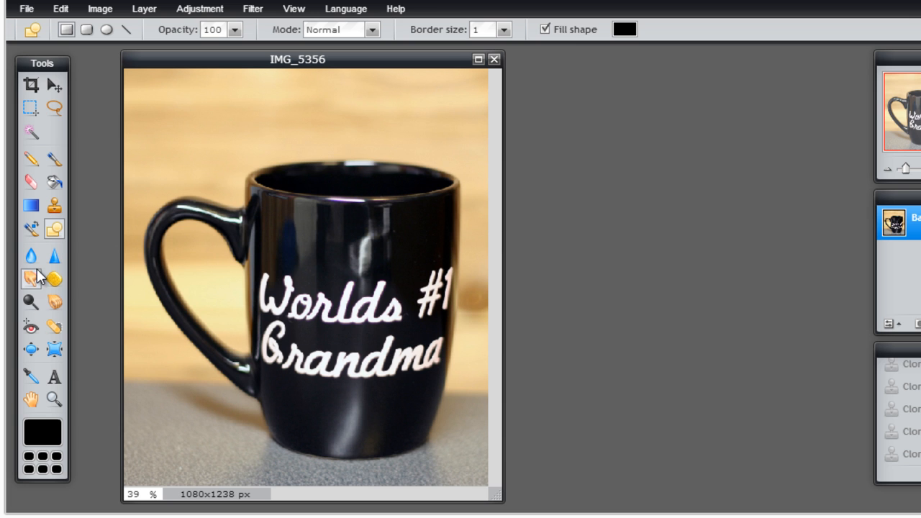
- Pick the Blur tool and brush a blur stroke over an area of the photo
click(31, 255)
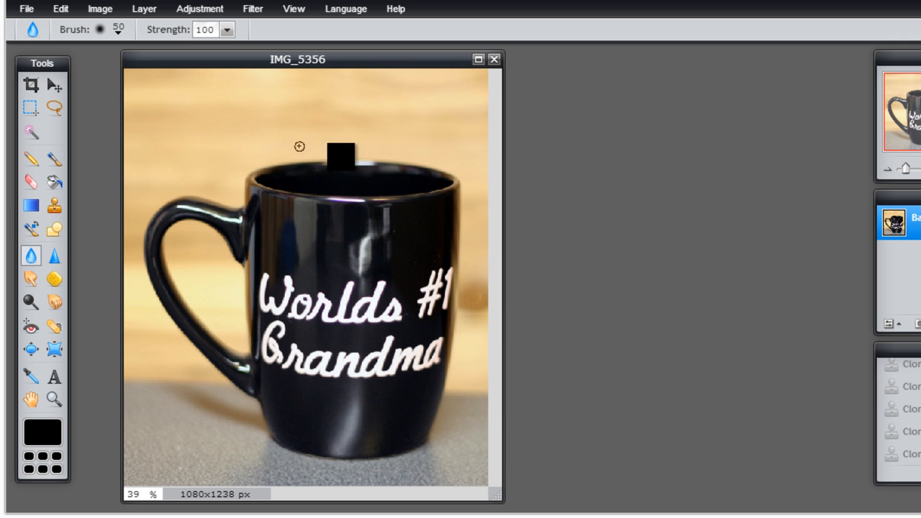
drag(339, 151, 330, 191)
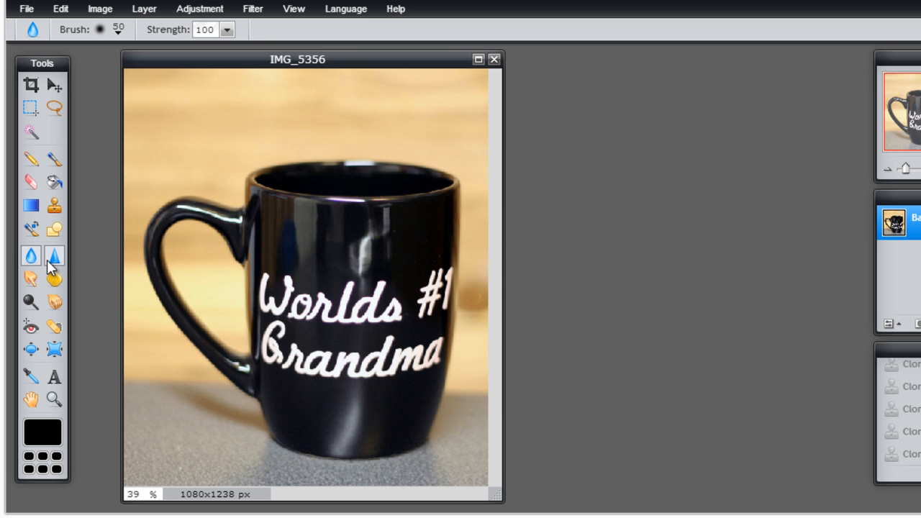
mouse_move(54, 255)
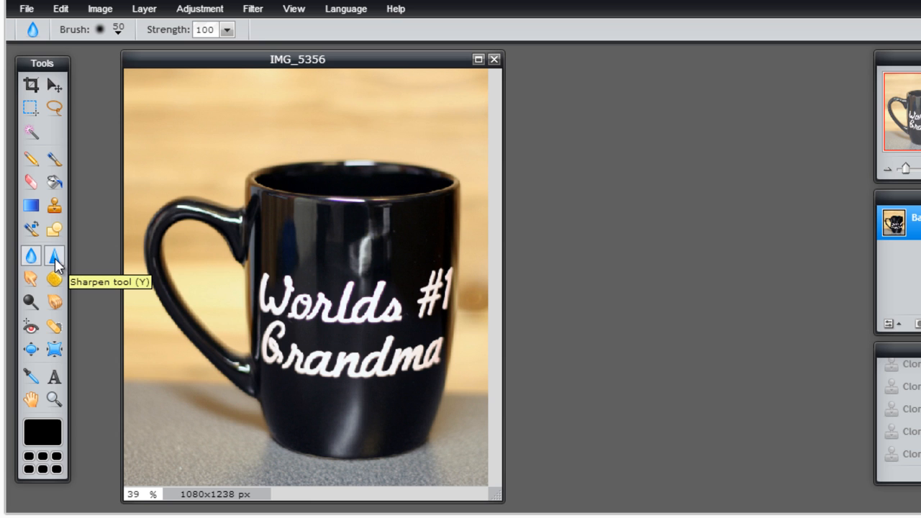
mouse_move(31, 279)
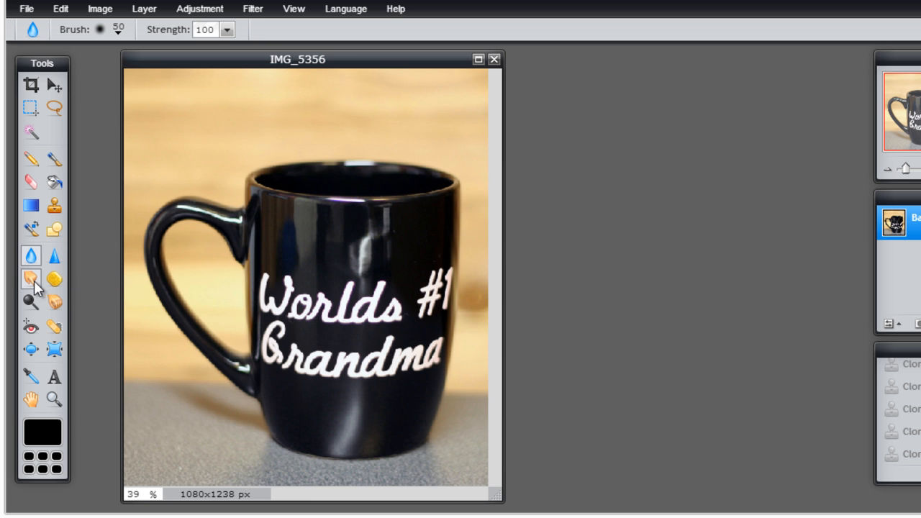
mouse_move(31, 278)
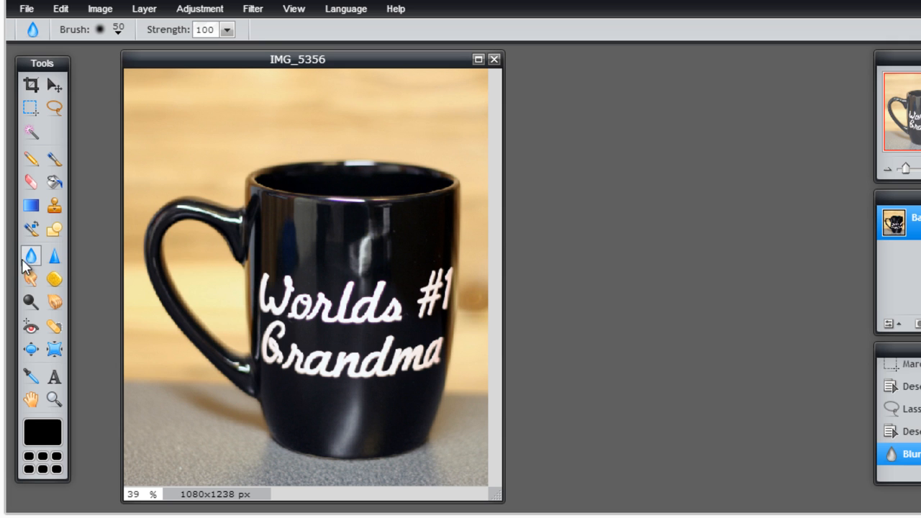
- Select the Sponge tool to saturate the orange background left of the mug handle
click(30, 279)
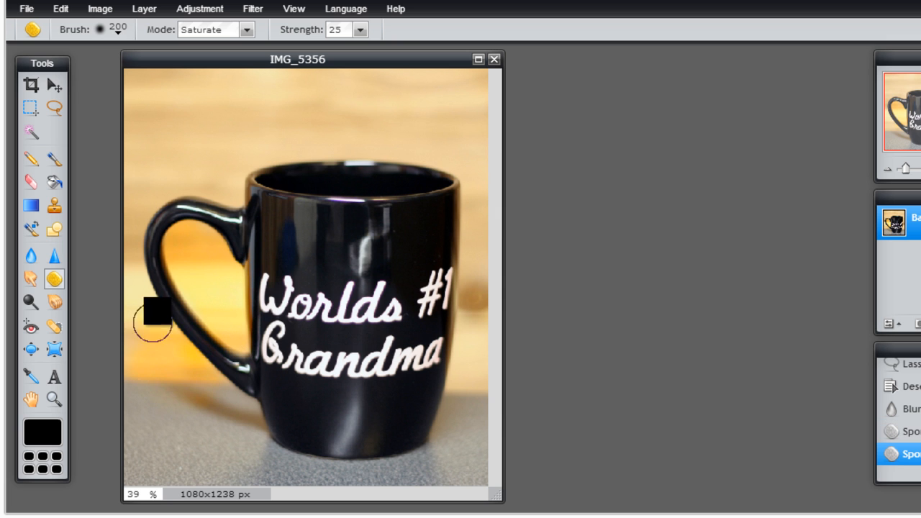
mouse_move(196, 408)
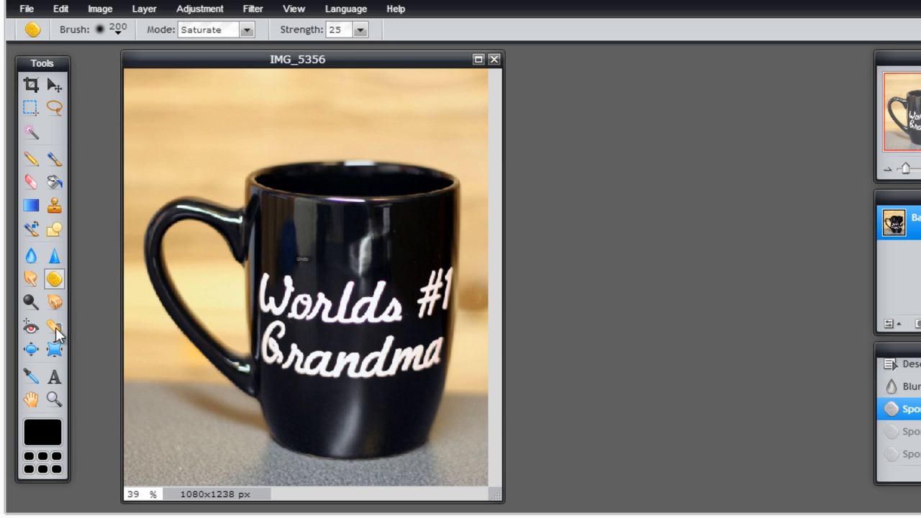
mouse_move(31, 328)
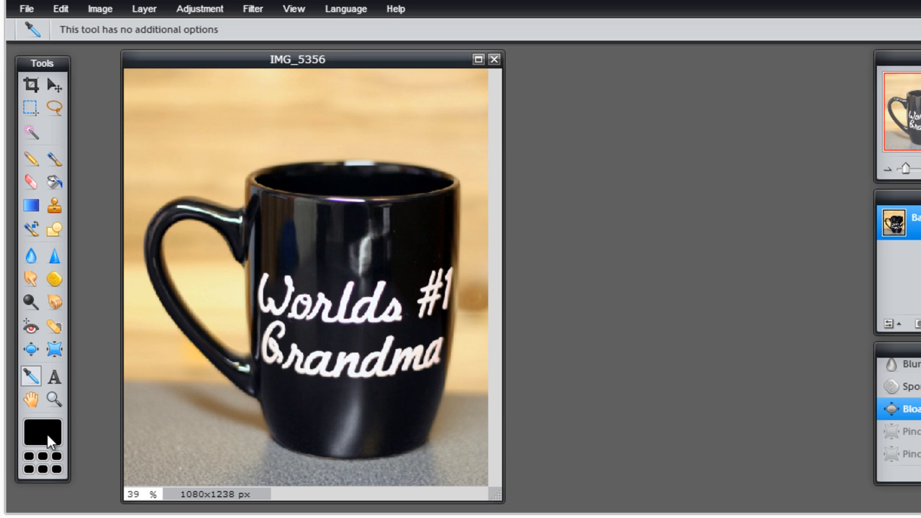
mouse_move(80, 226)
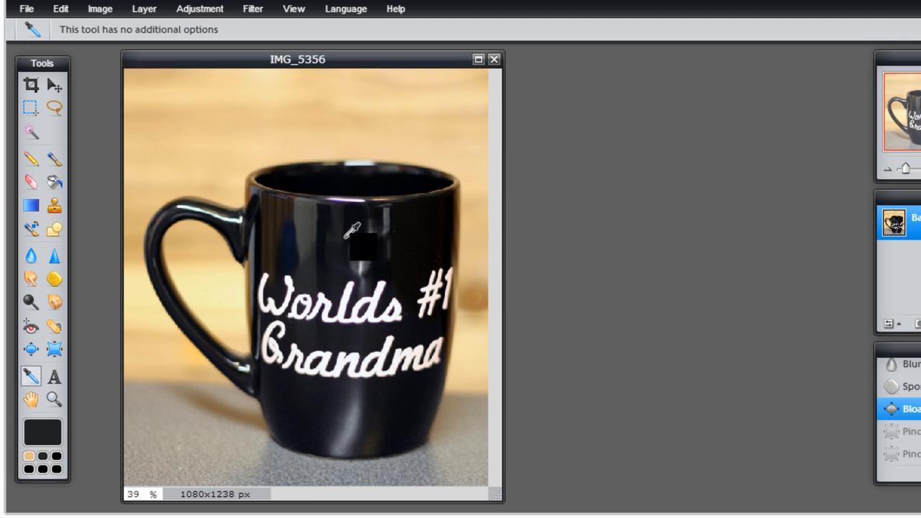
- Sample light tan f0d195 from the wooden background, then cancel a trial near-black hex colour
click(360, 328)
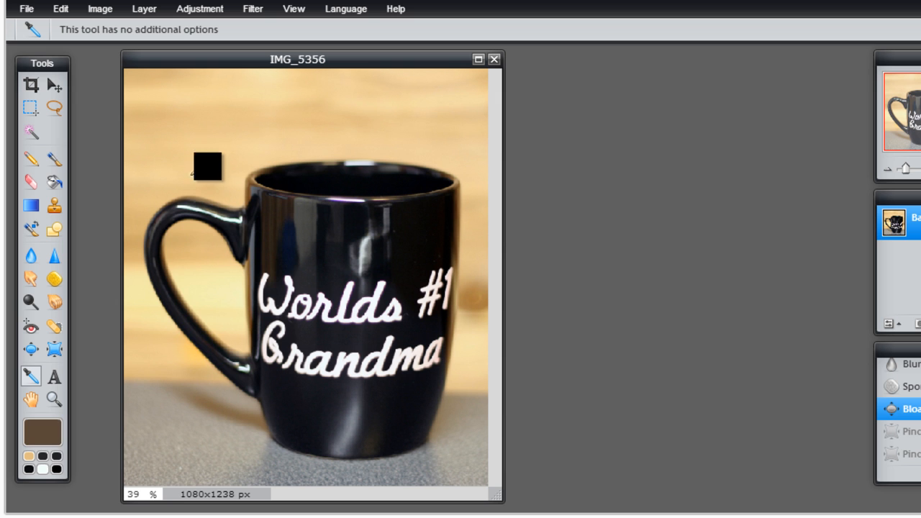
click(54, 375)
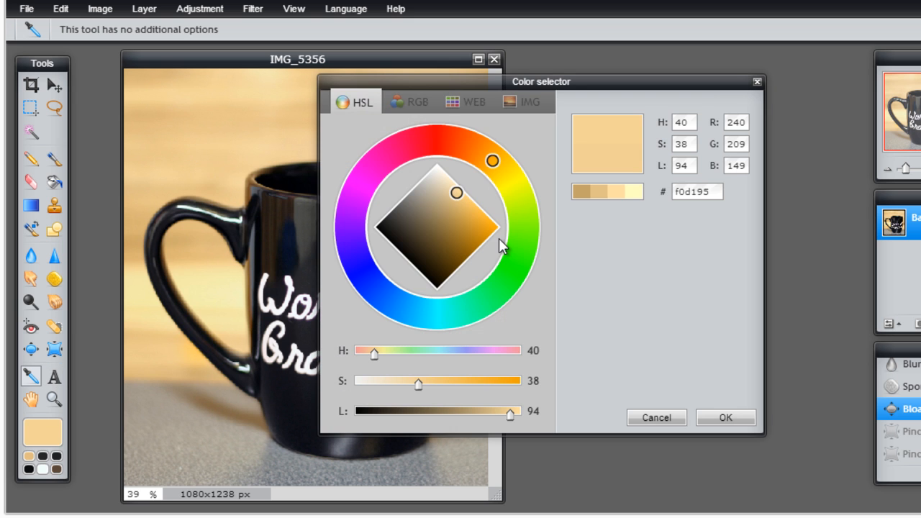
mouse_move(364, 128)
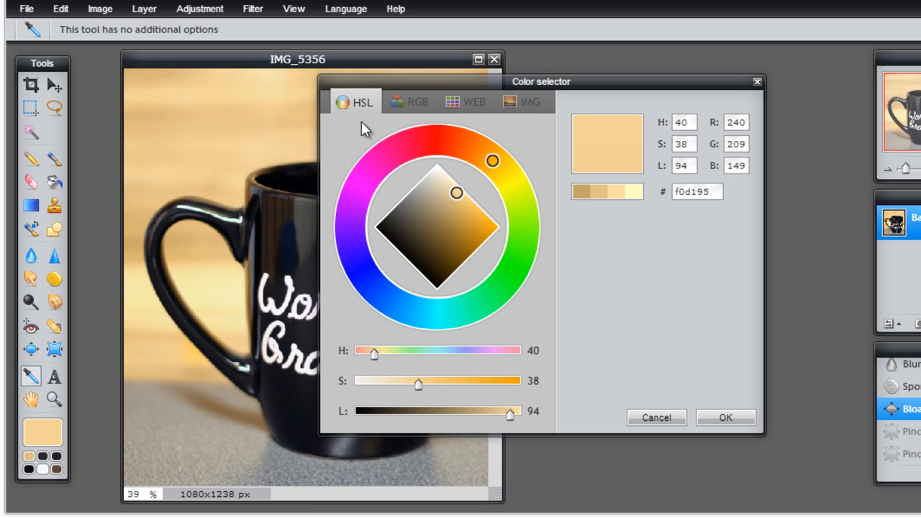
mouse_move(533, 220)
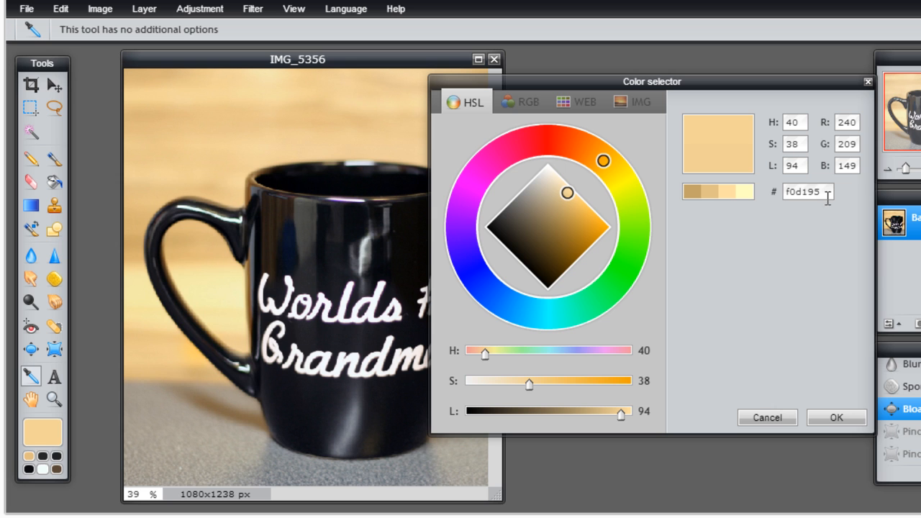
triple_click(808, 192)
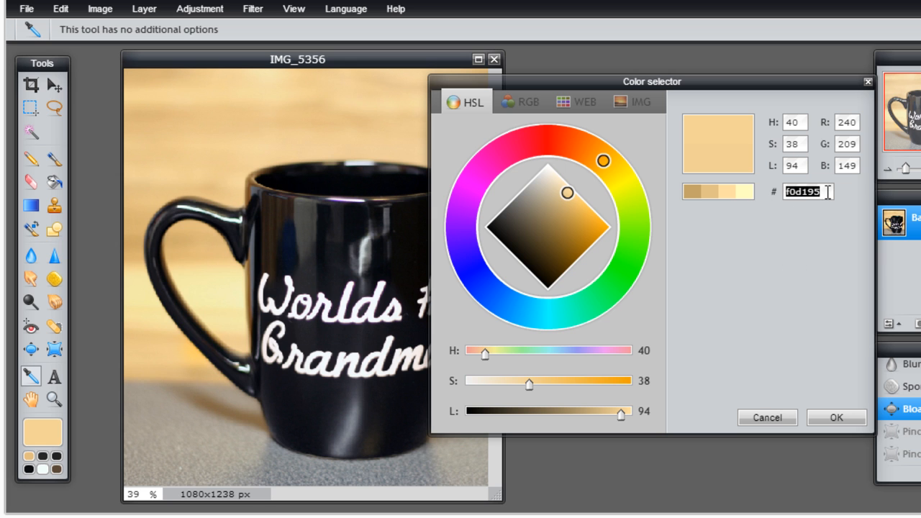
click(306, 168)
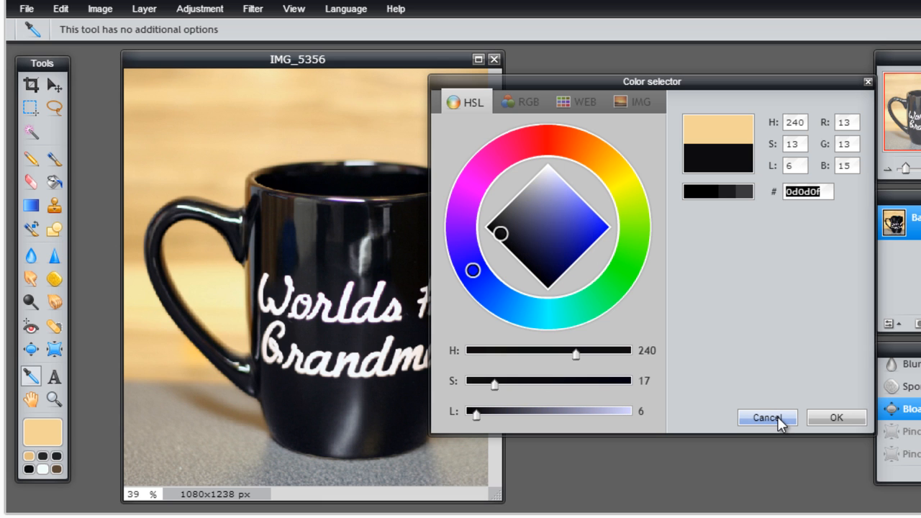
click(766, 417)
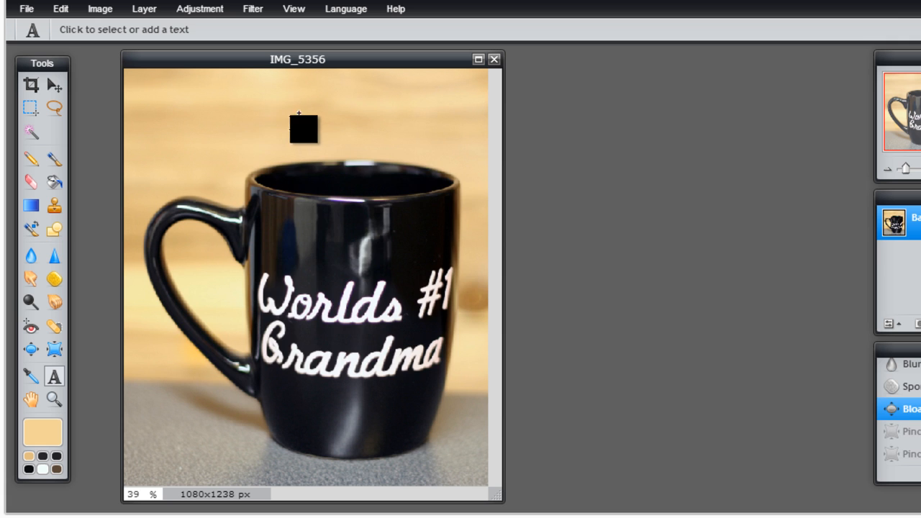
- Add 'Test' text above the mug at size 124, coloured dark gray-brown
click(302, 128)
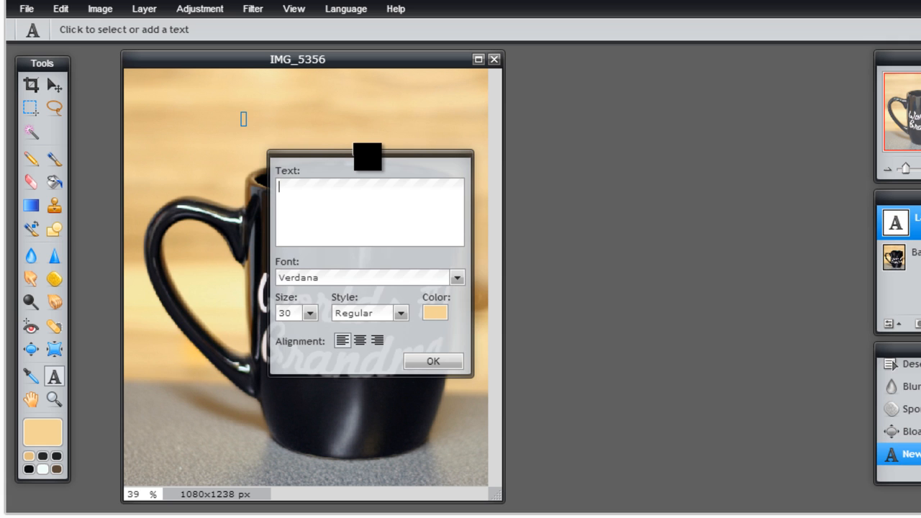
text(Test)
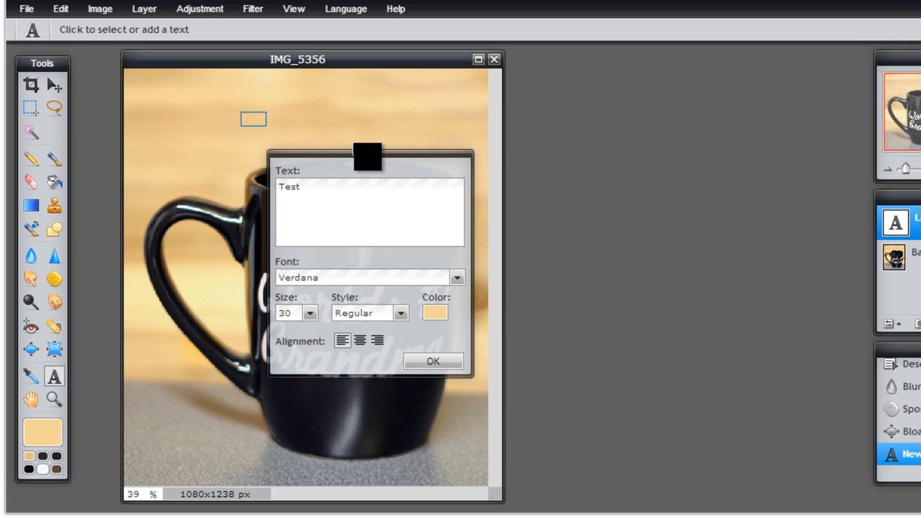
click(432, 362)
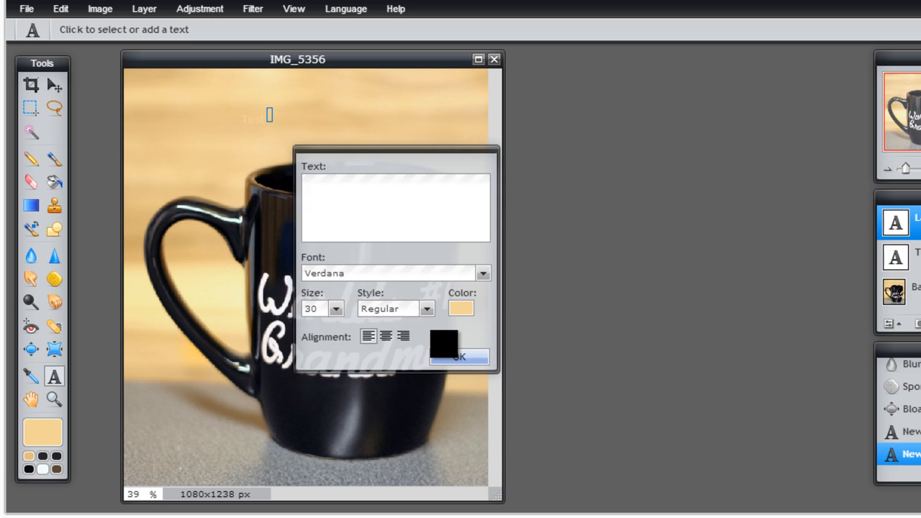
text(Test)
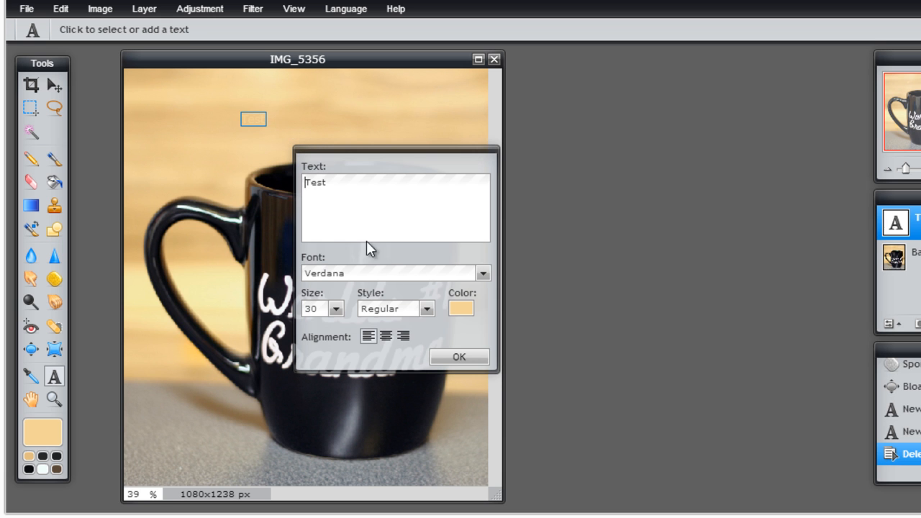
click(461, 308)
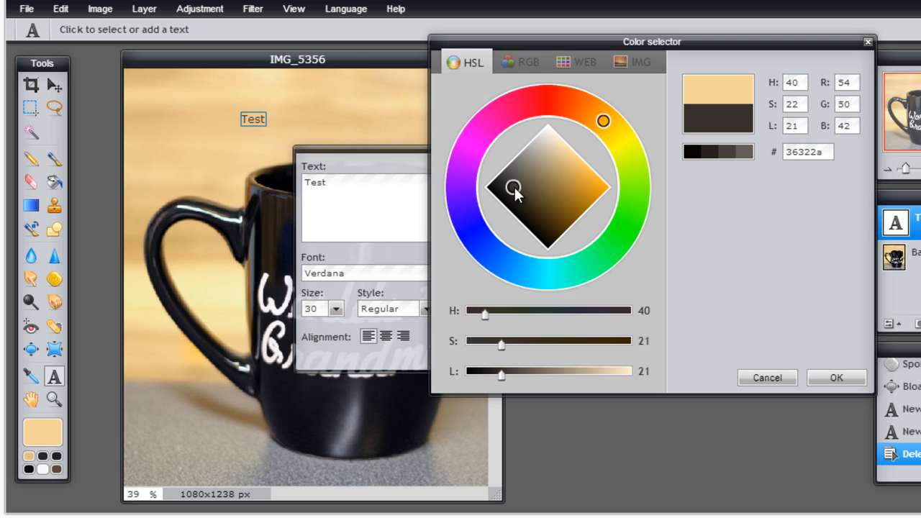
click(835, 377)
text(124)
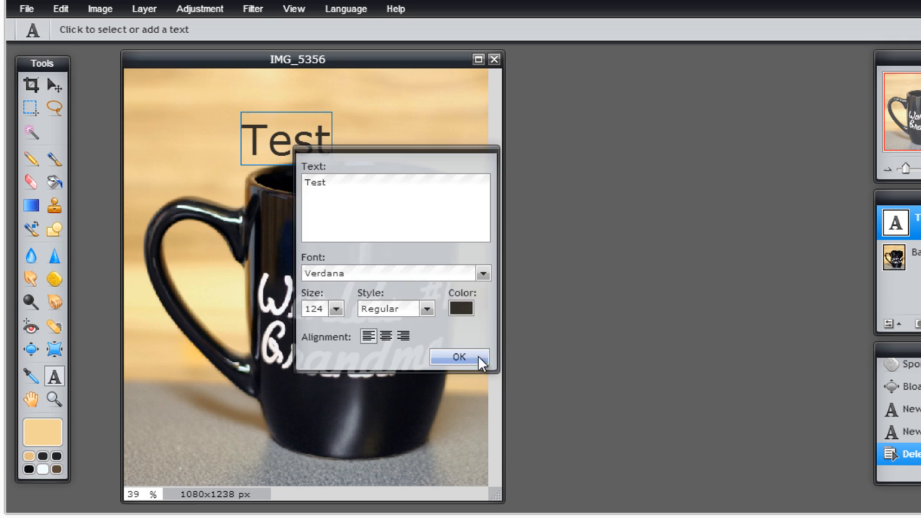
click(457, 357)
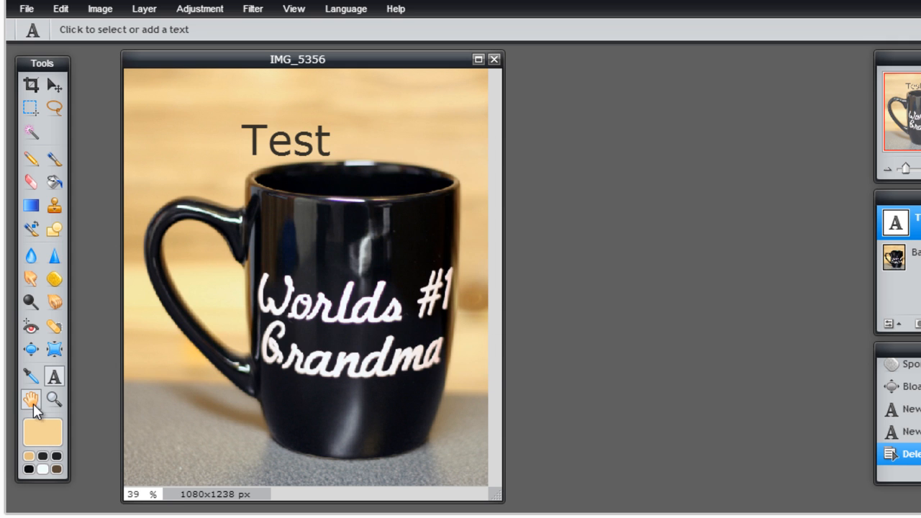
- At 100% zoom, pan the view with the Hand tool up to the Test text
click(31, 398)
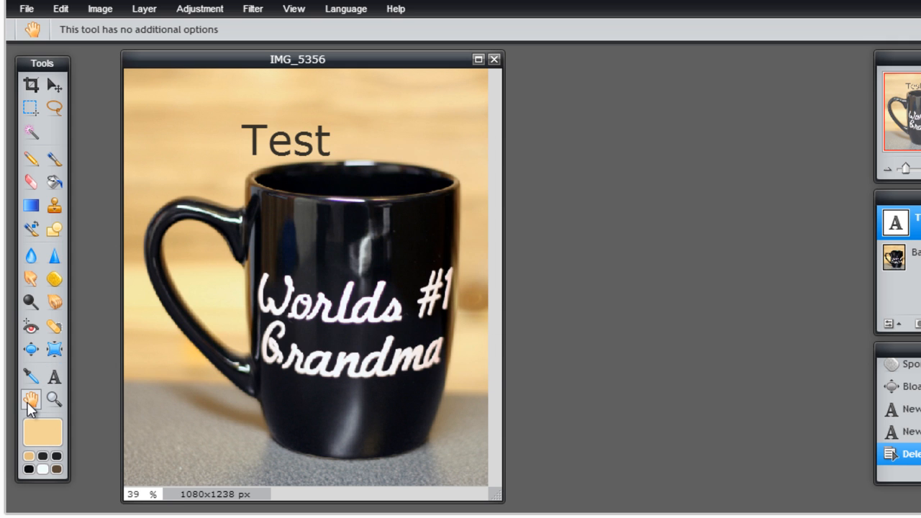
mouse_move(31, 399)
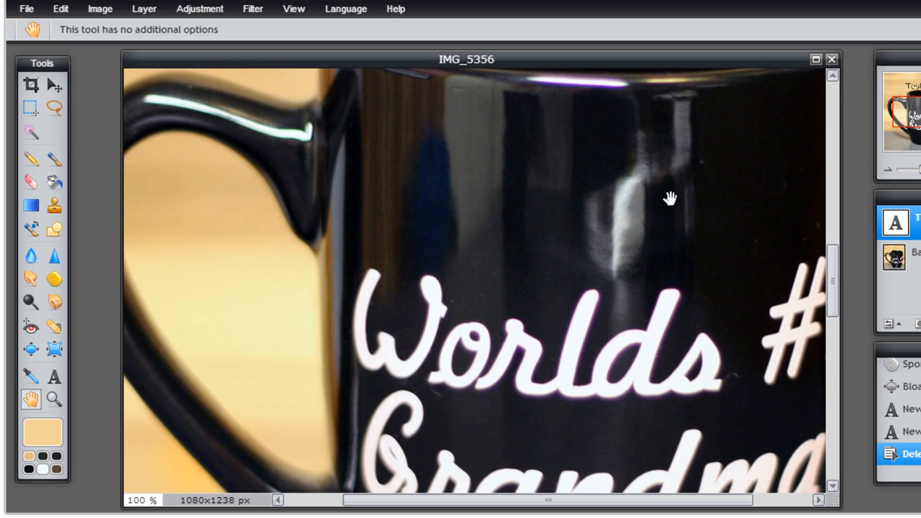
drag(669, 198, 471, 332)
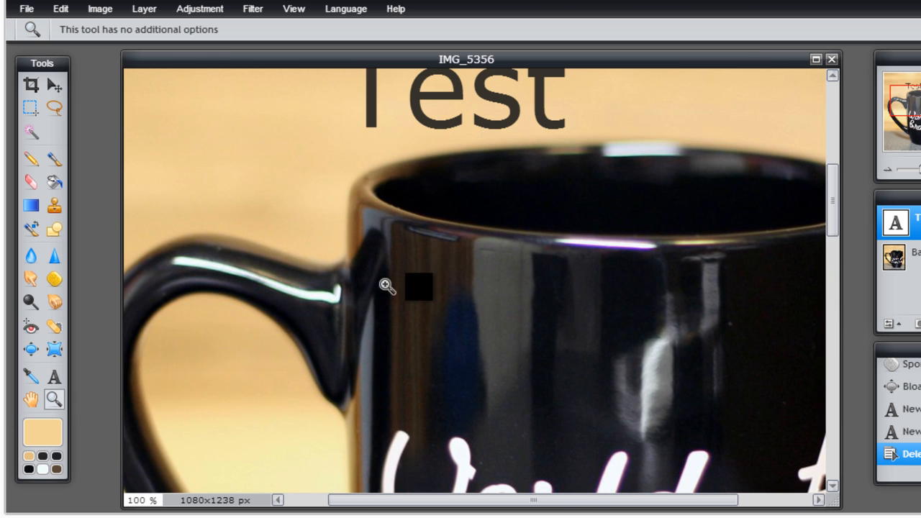
- Slide the Navigator zoom back to about 43% so the whole photo fits
drag(388, 287, 538, 294)
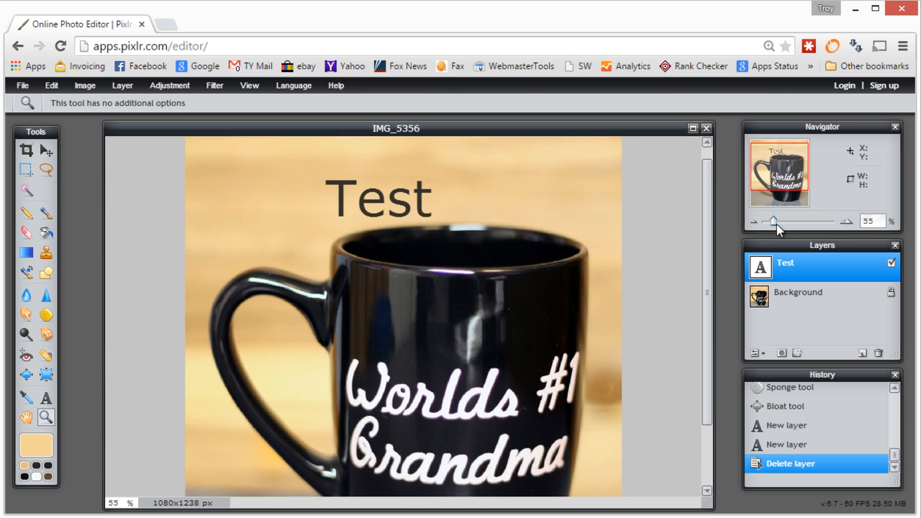
drag(775, 221, 770, 221)
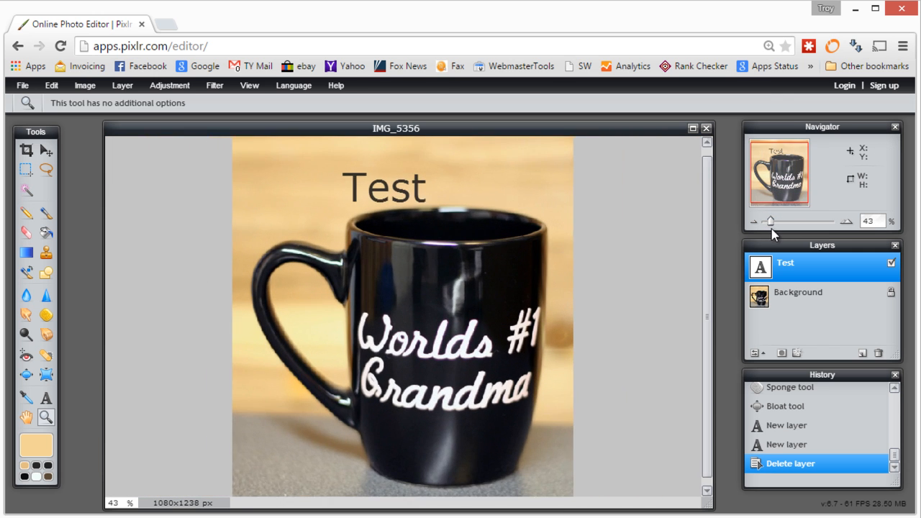